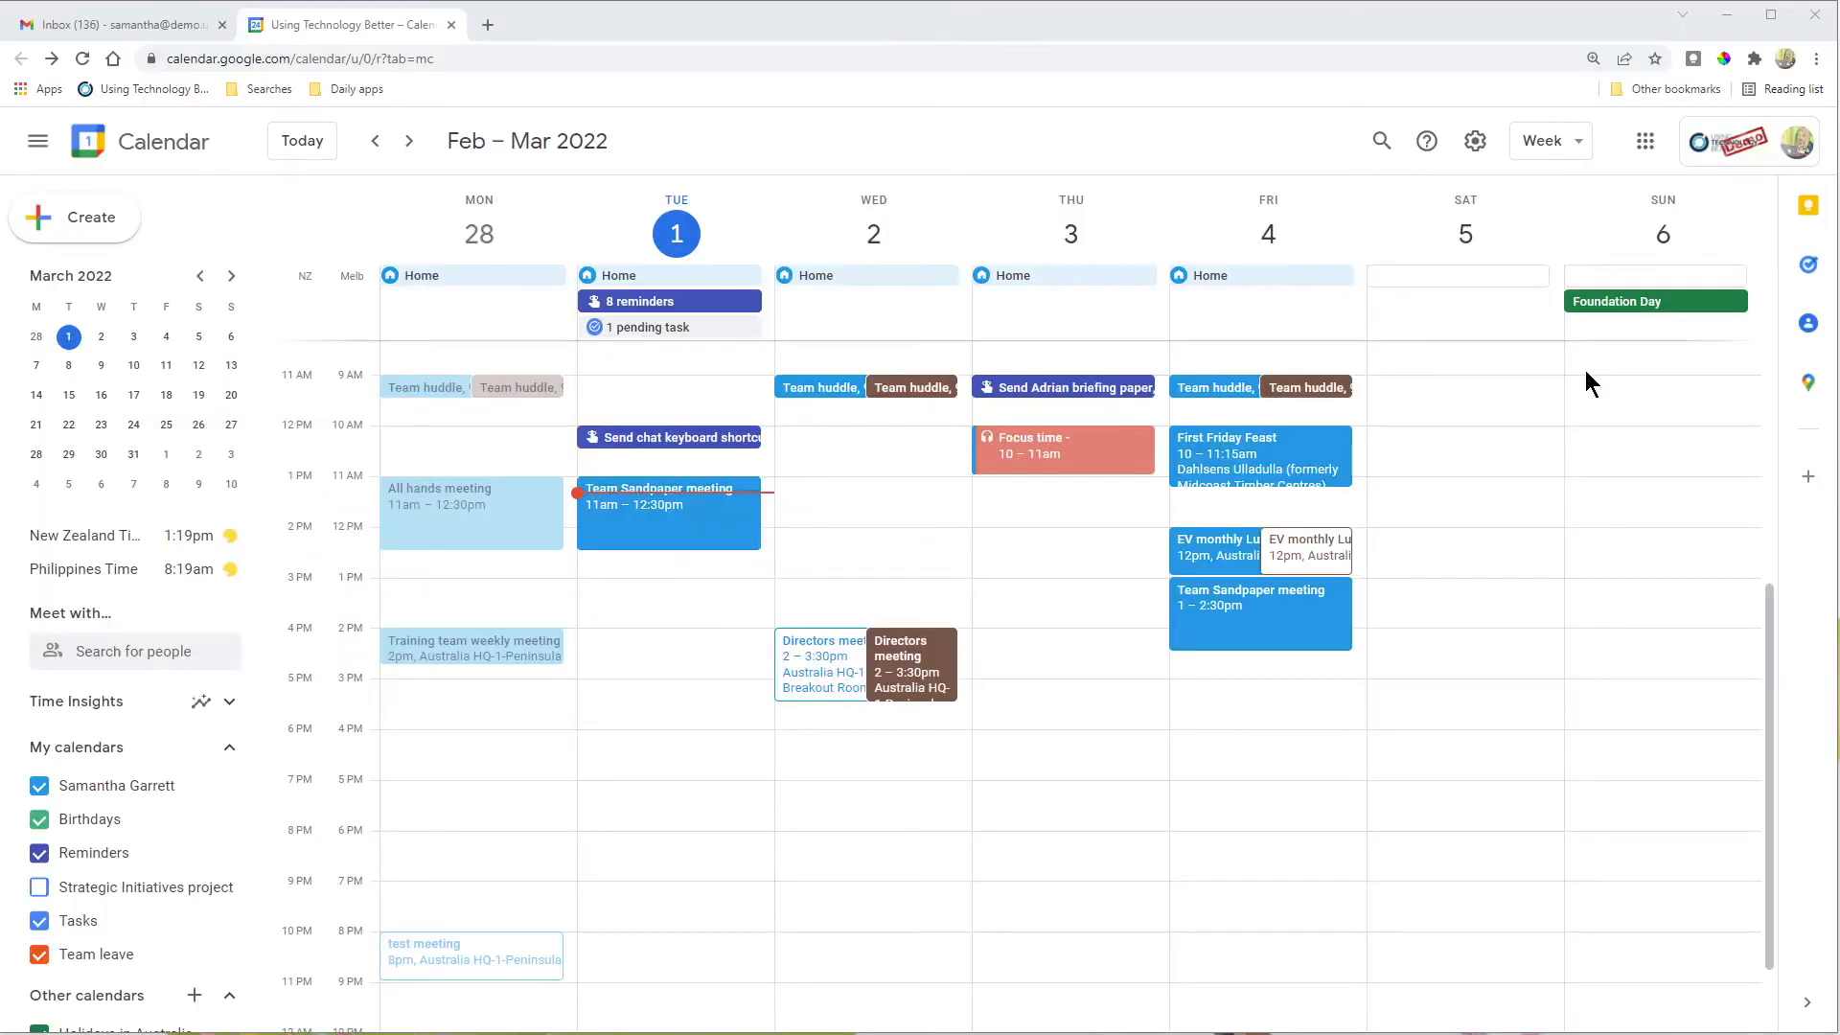
pyautogui.moveTo(1589, 465)
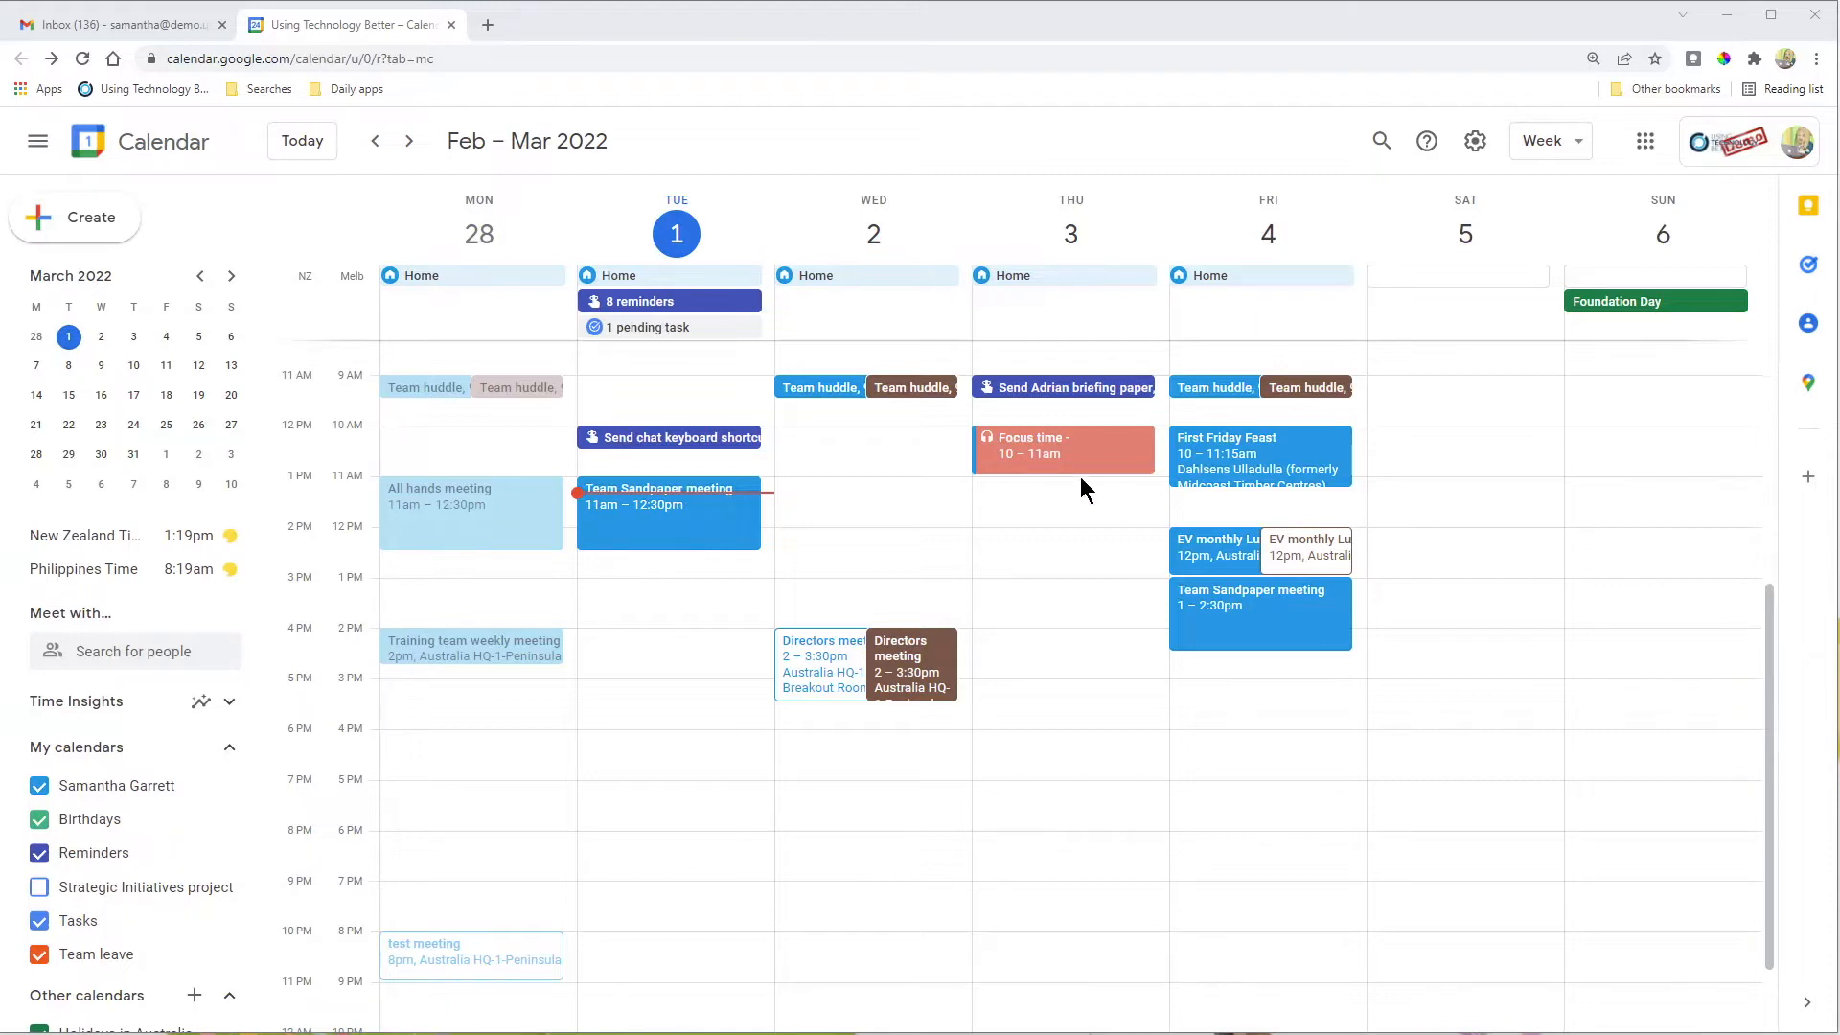
pyautogui.moveTo(1108, 600)
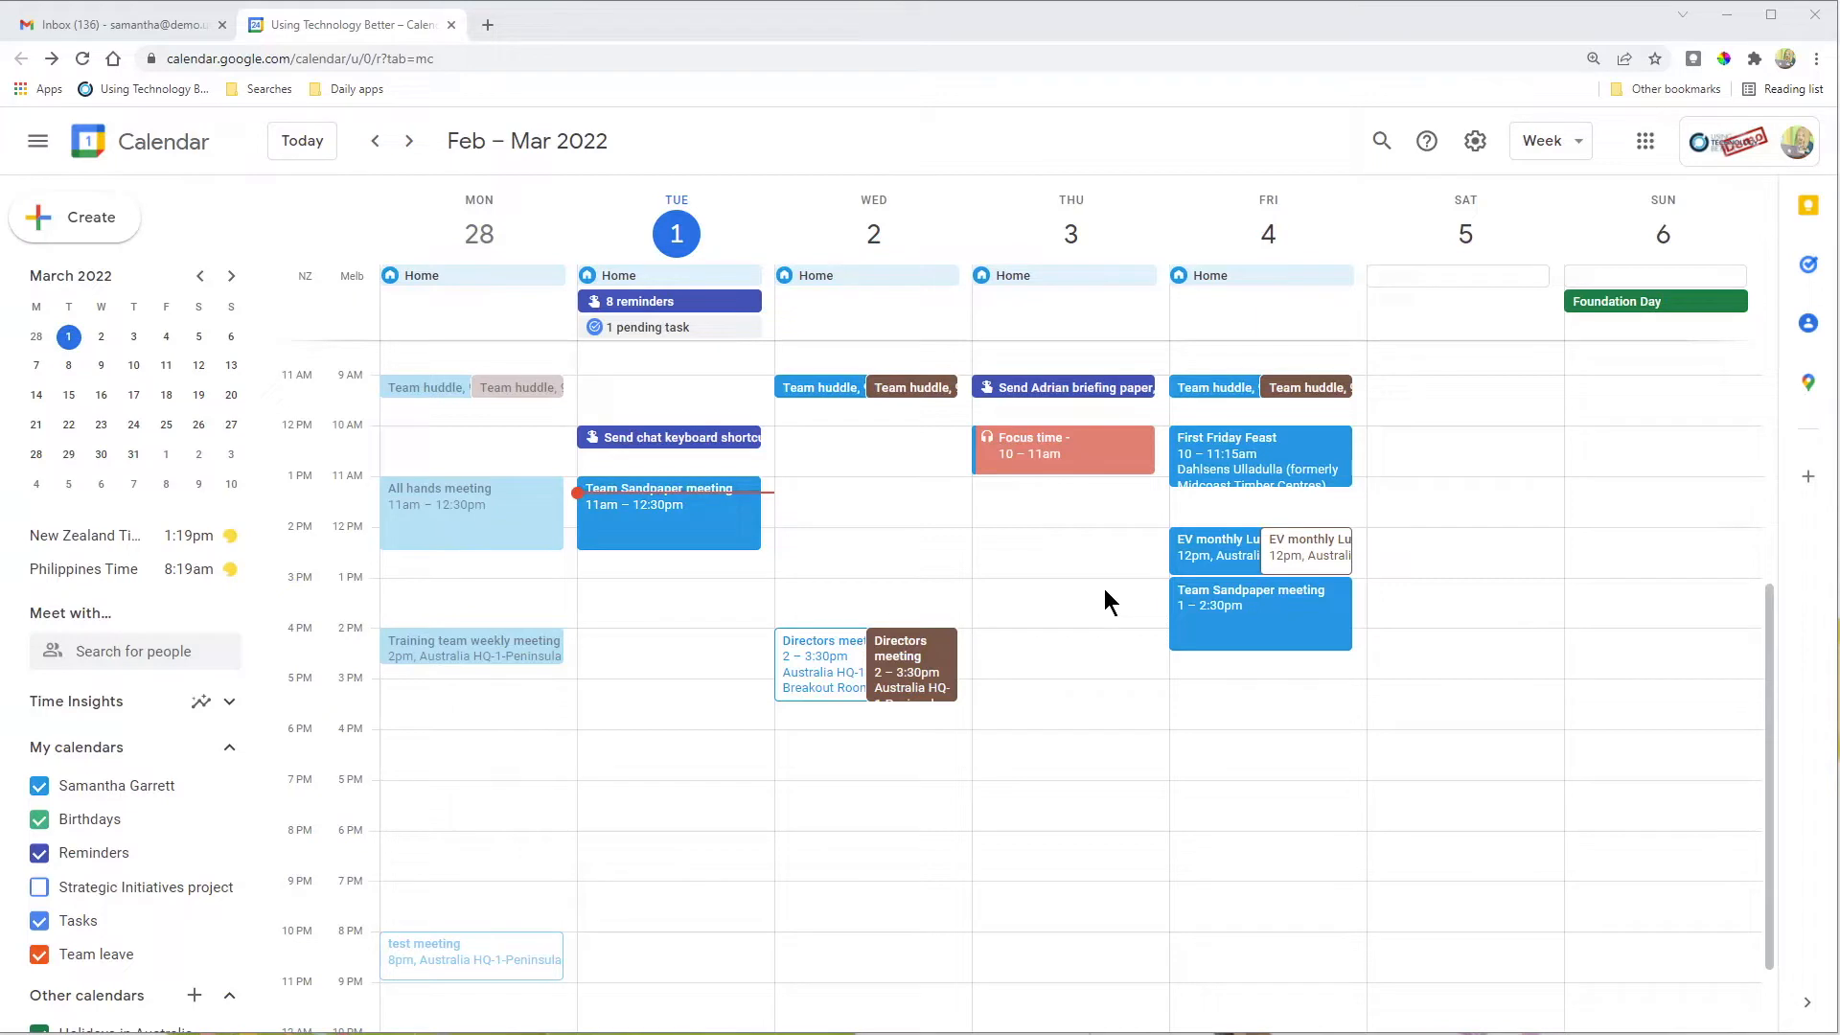
pyautogui.moveTo(820, 445)
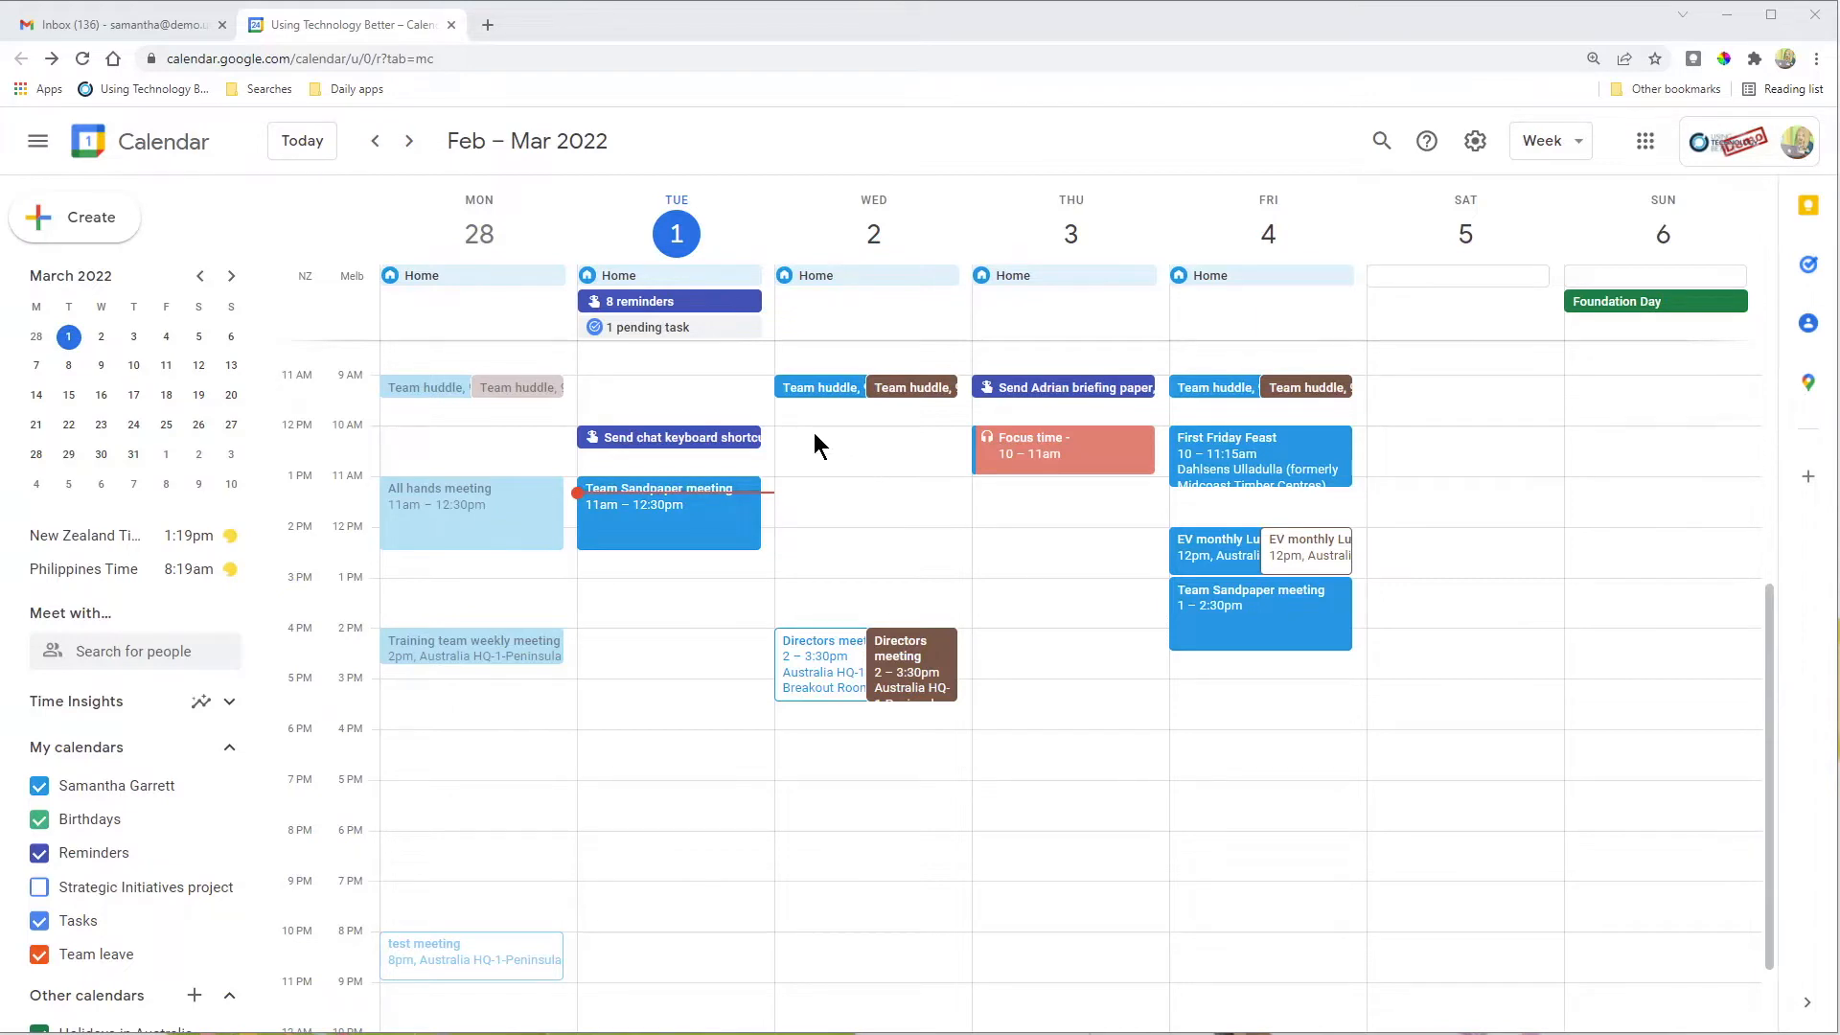
# Draft a new event in the Wednesday 2 March 10–11am slot of the week grid
pyautogui.click(874, 448)
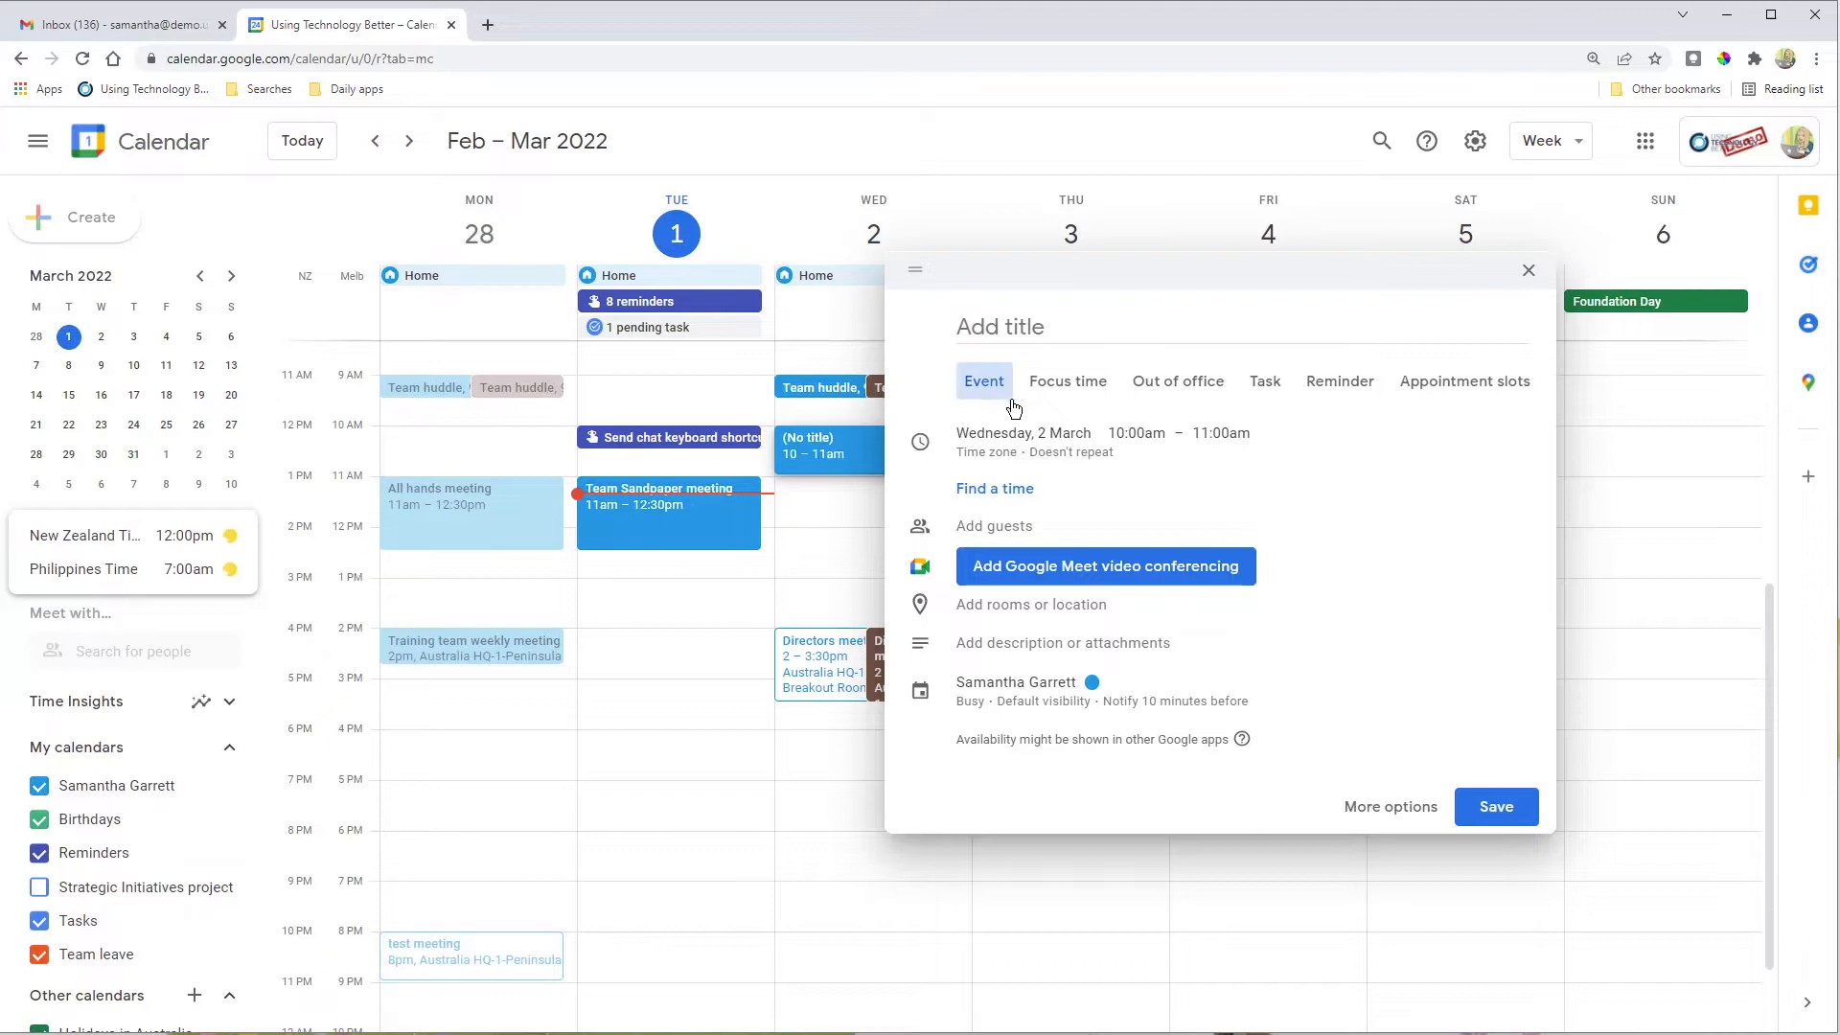
pyautogui.moveTo(1440, 408)
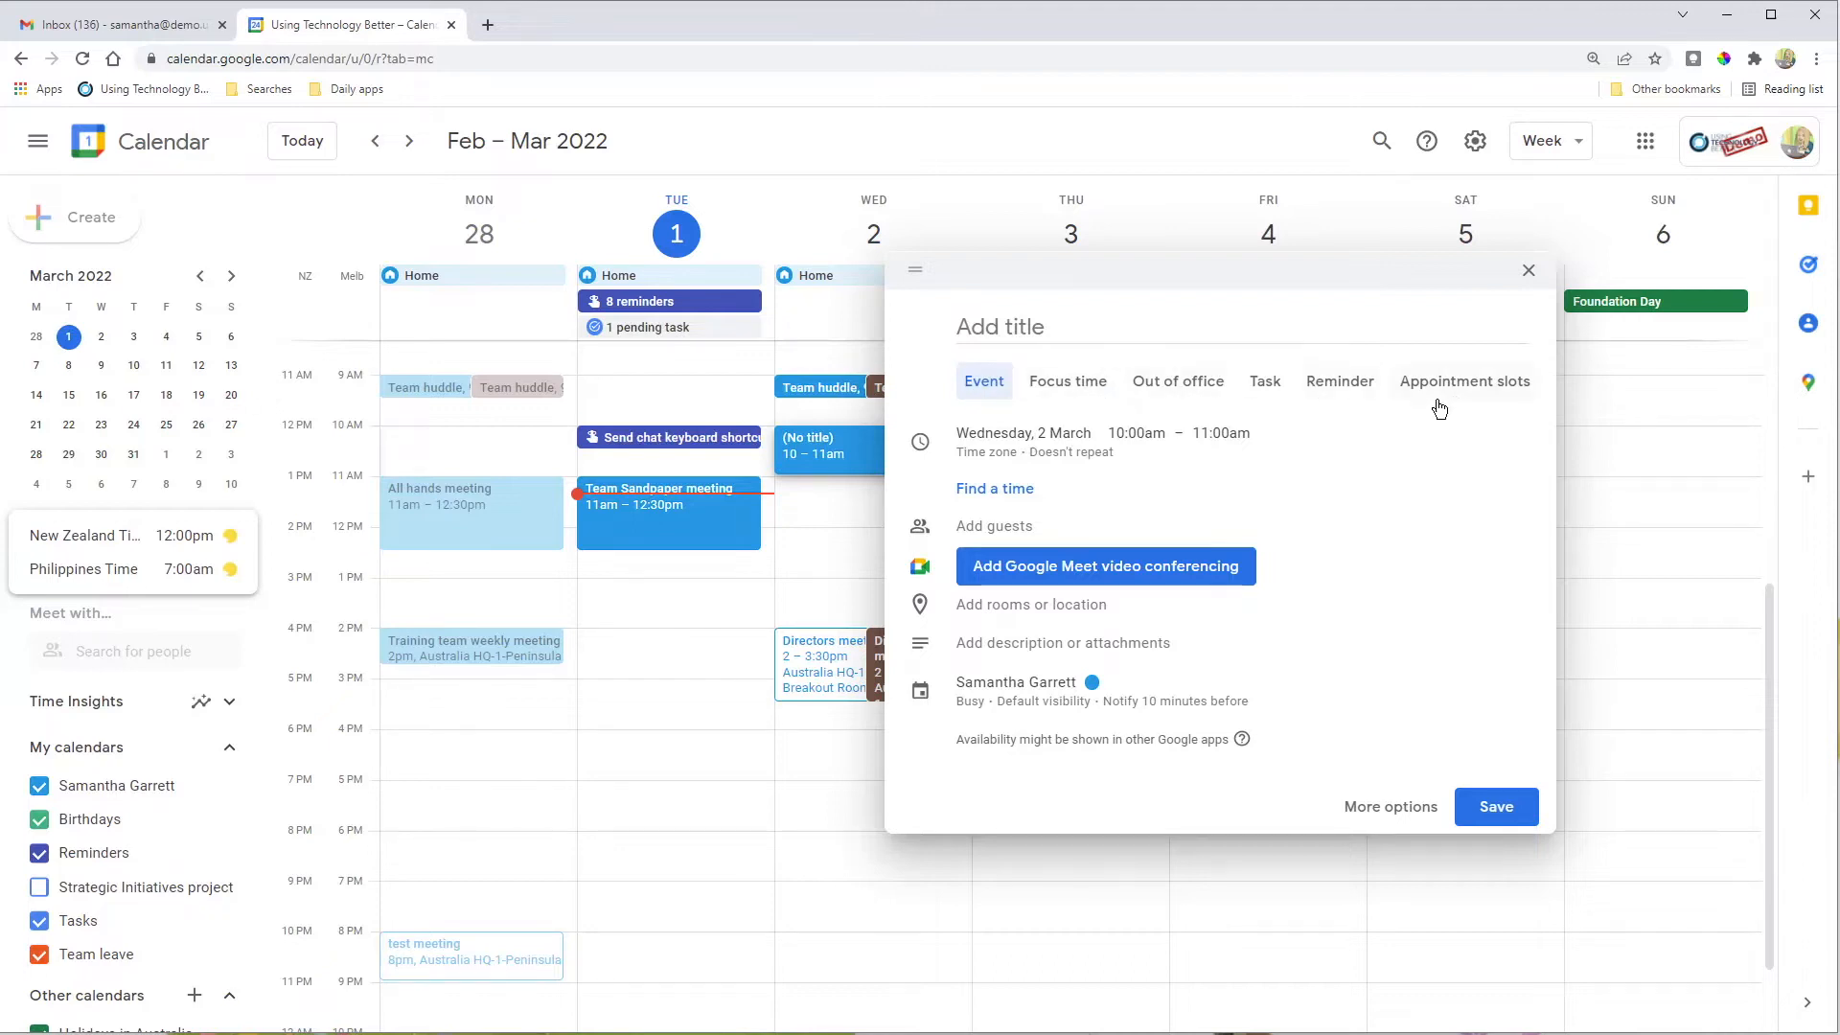
pyautogui.moveTo(1184, 393)
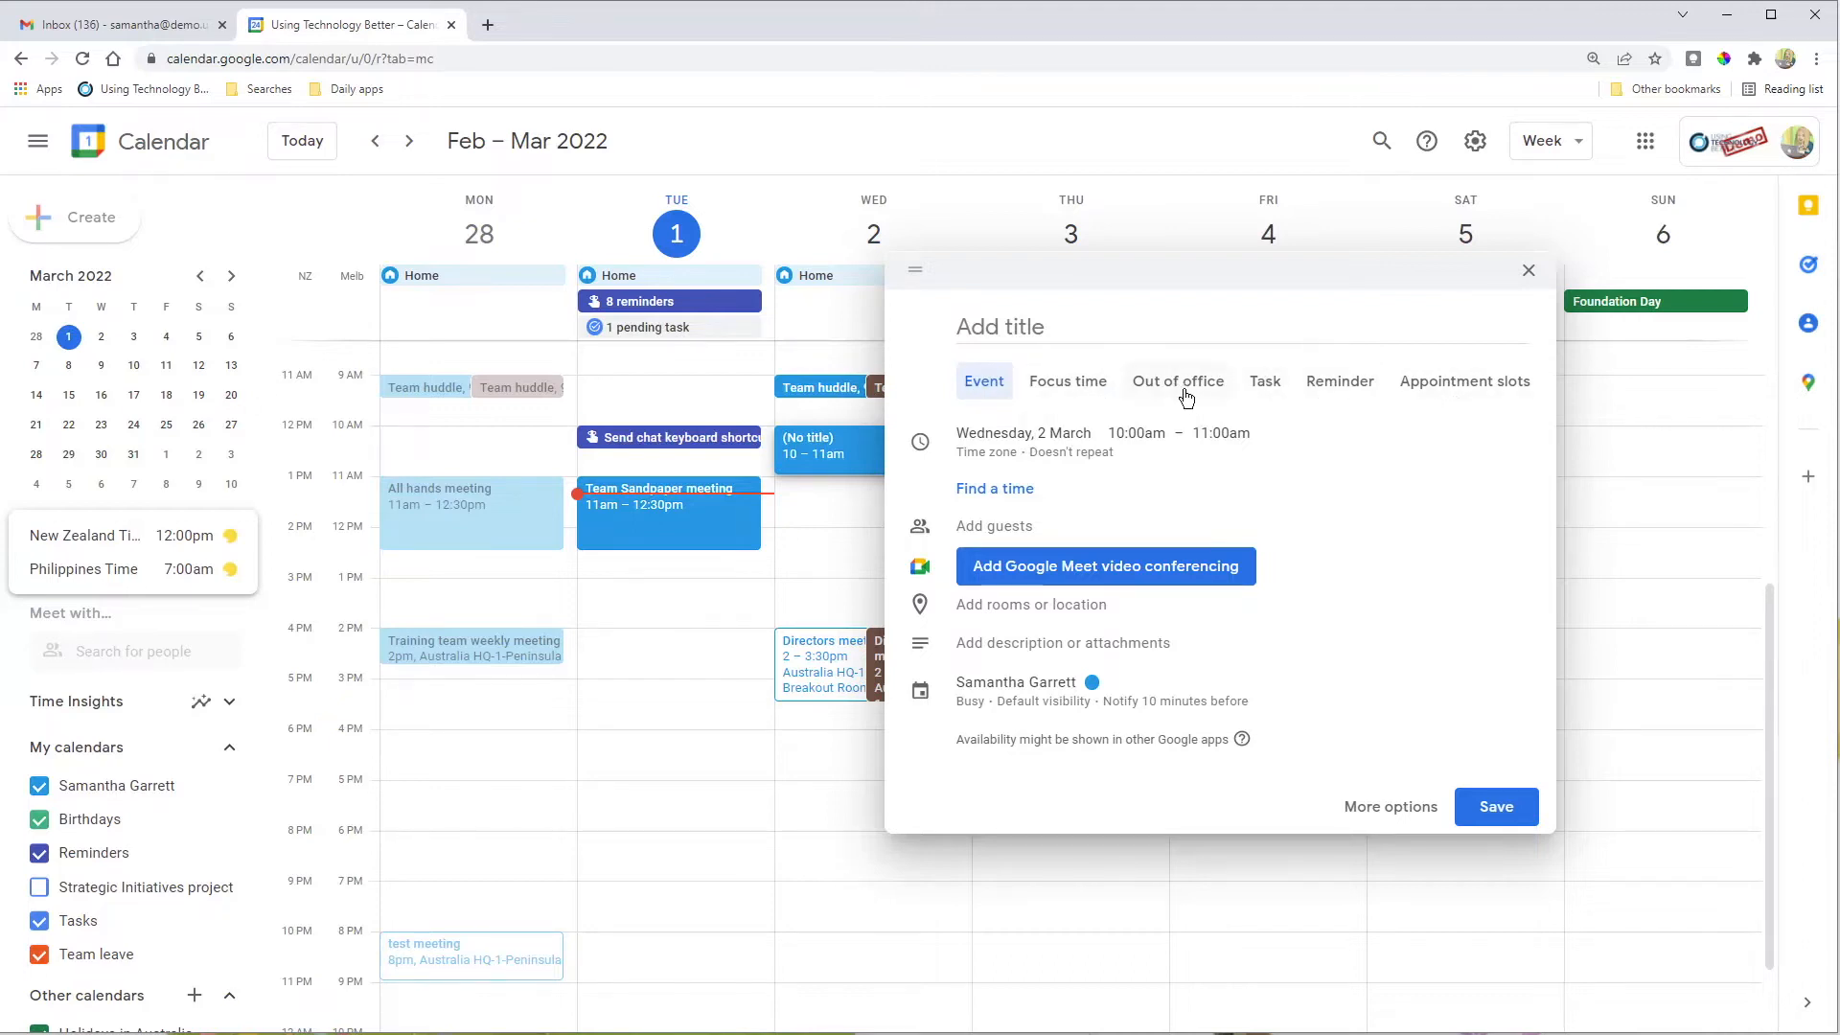
# Switch the draft to an Out of office entry that auto-declines new invitations
pyautogui.click(1177, 380)
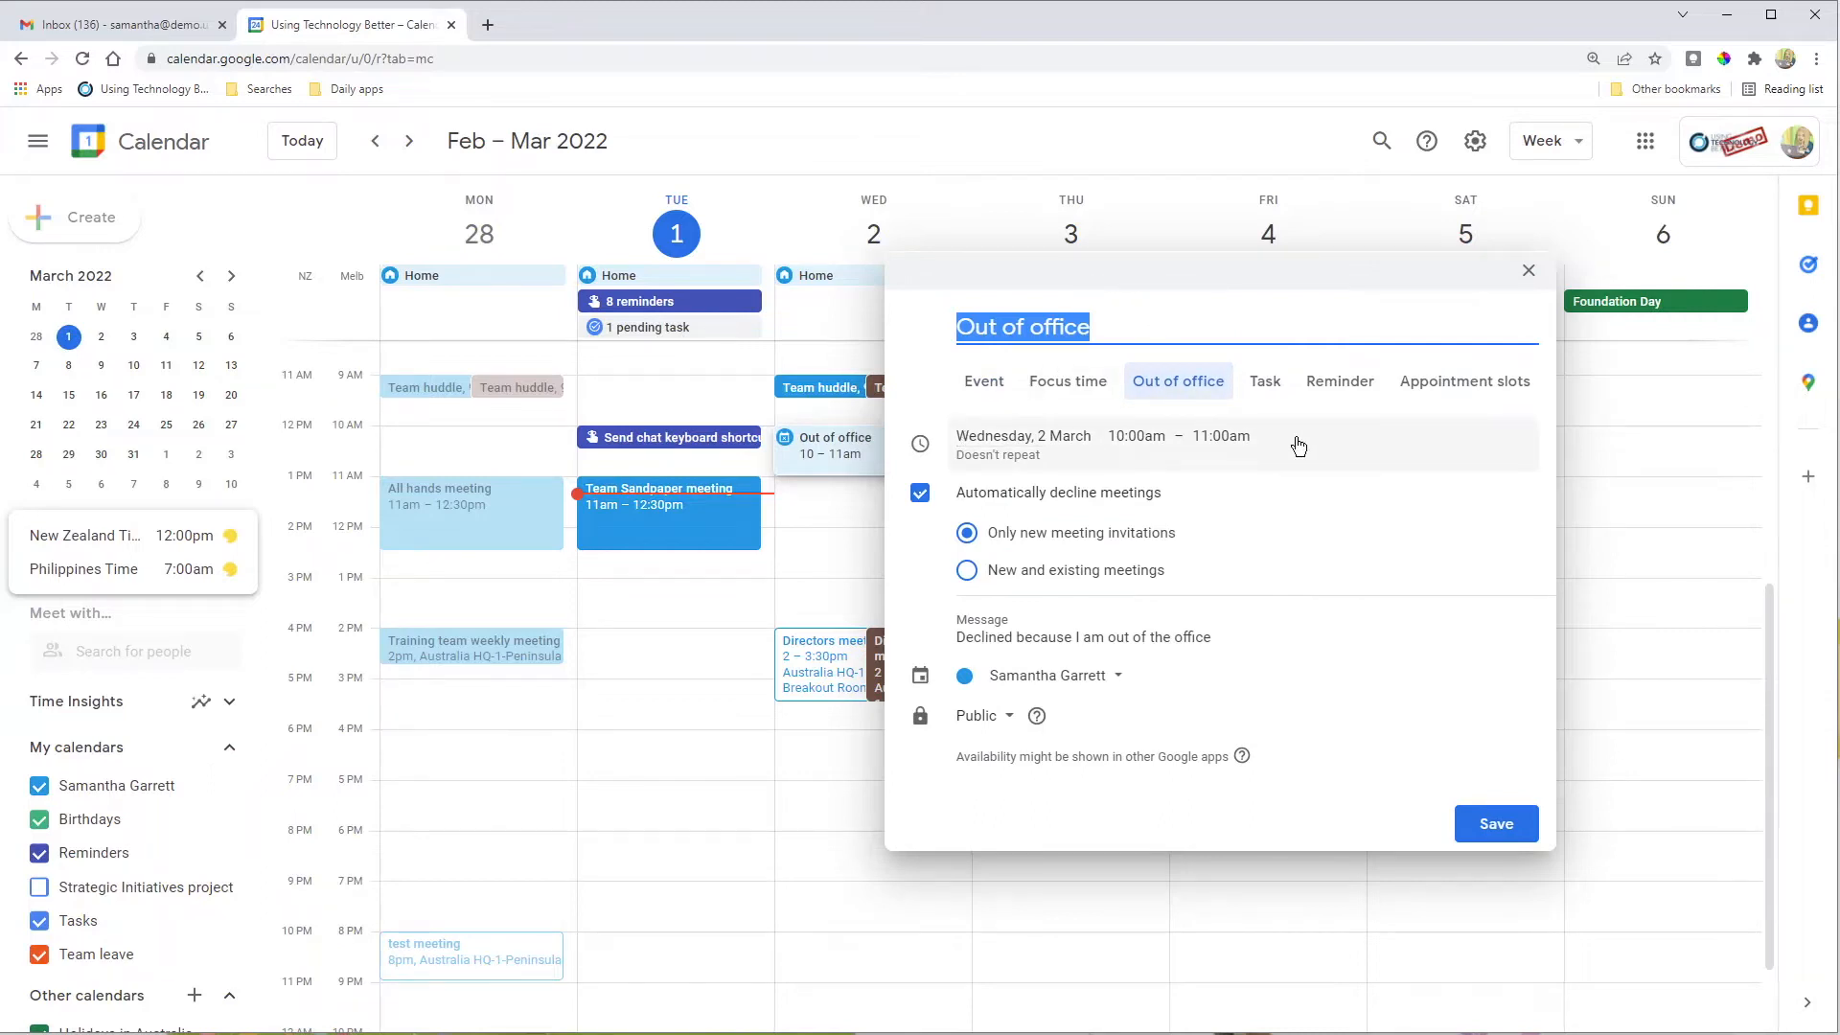
pyautogui.moveTo(991, 462)
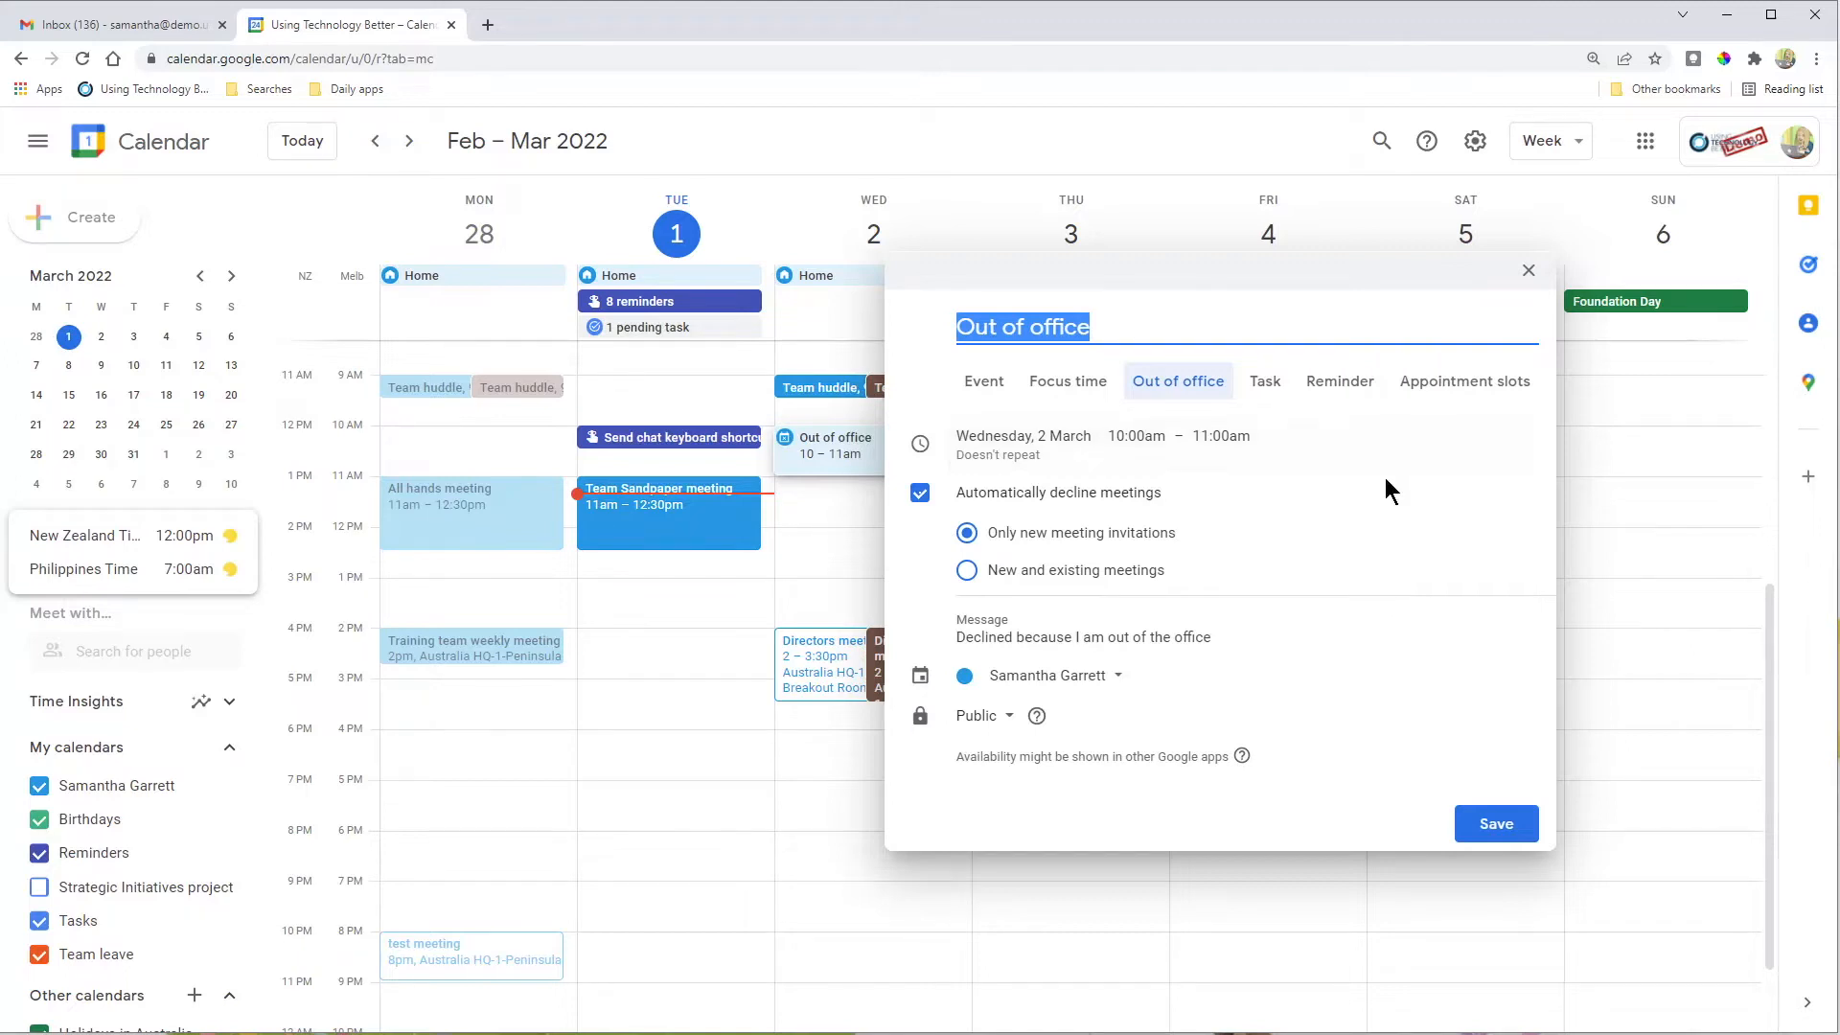
pyautogui.moveTo(1384, 456)
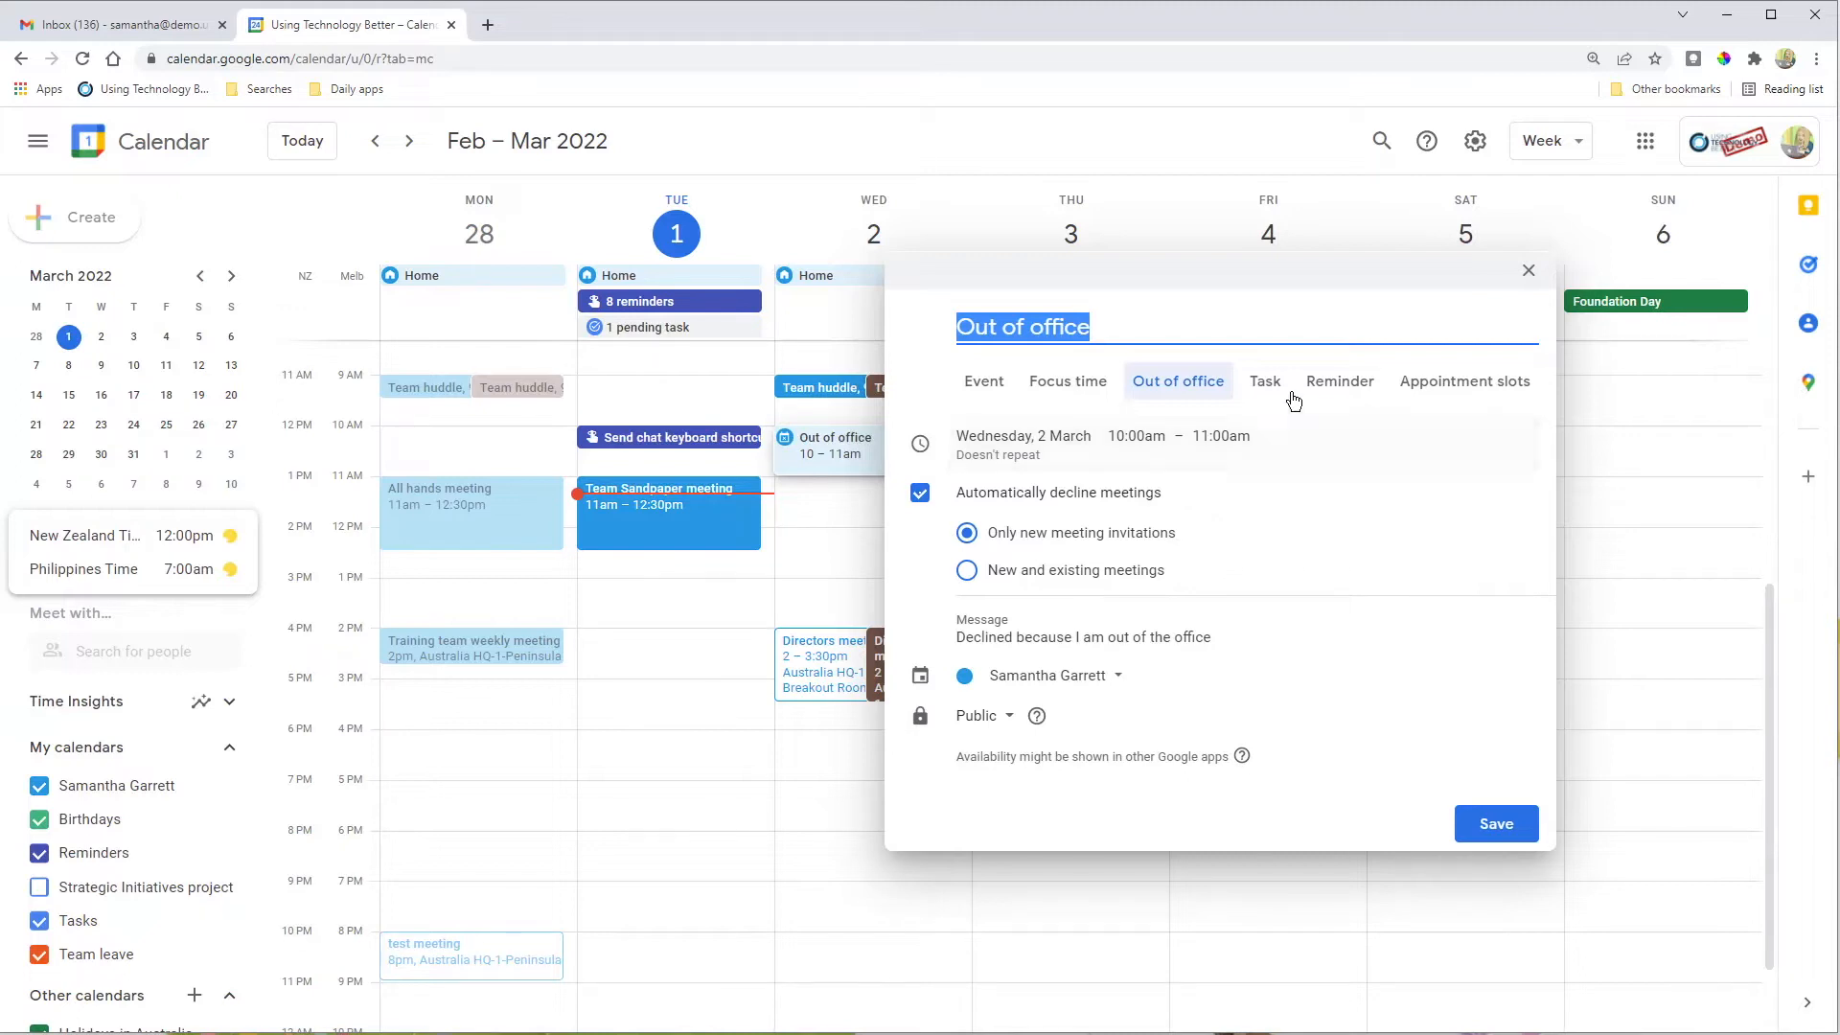
pyautogui.moveTo(1303, 519)
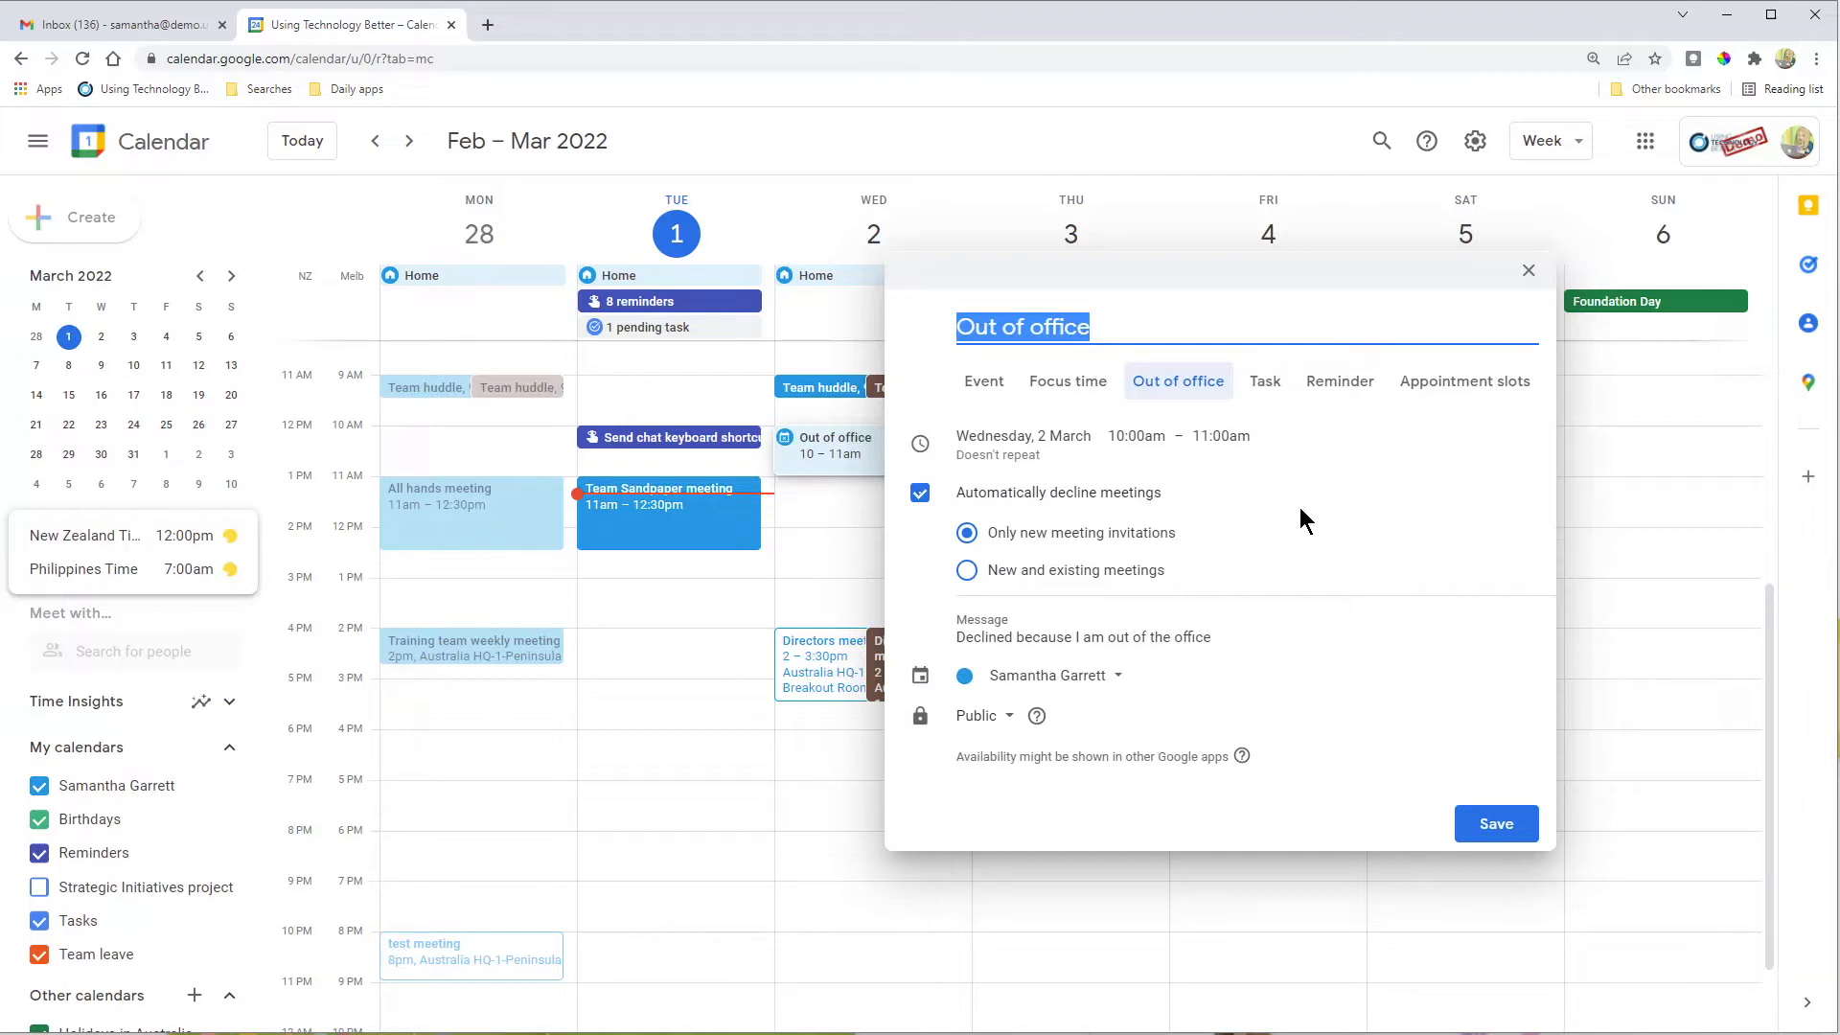
pyautogui.moveTo(1256, 540)
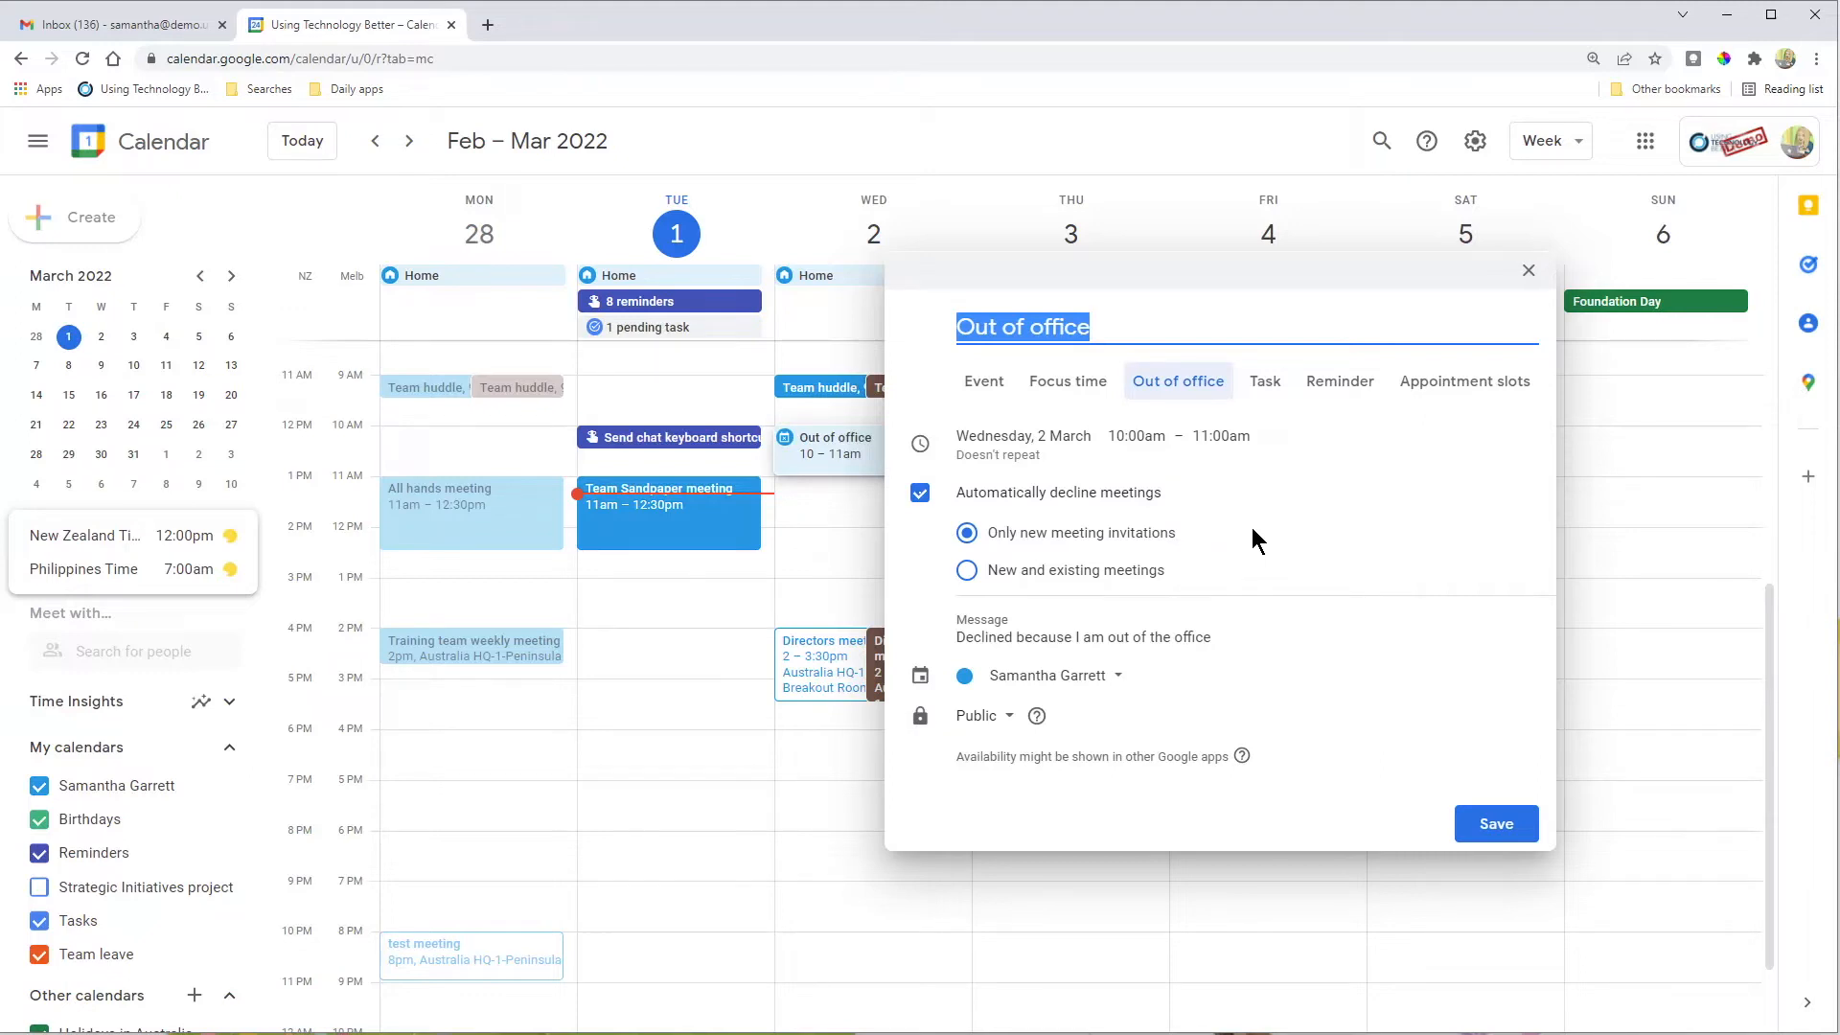
pyautogui.moveTo(1050, 549)
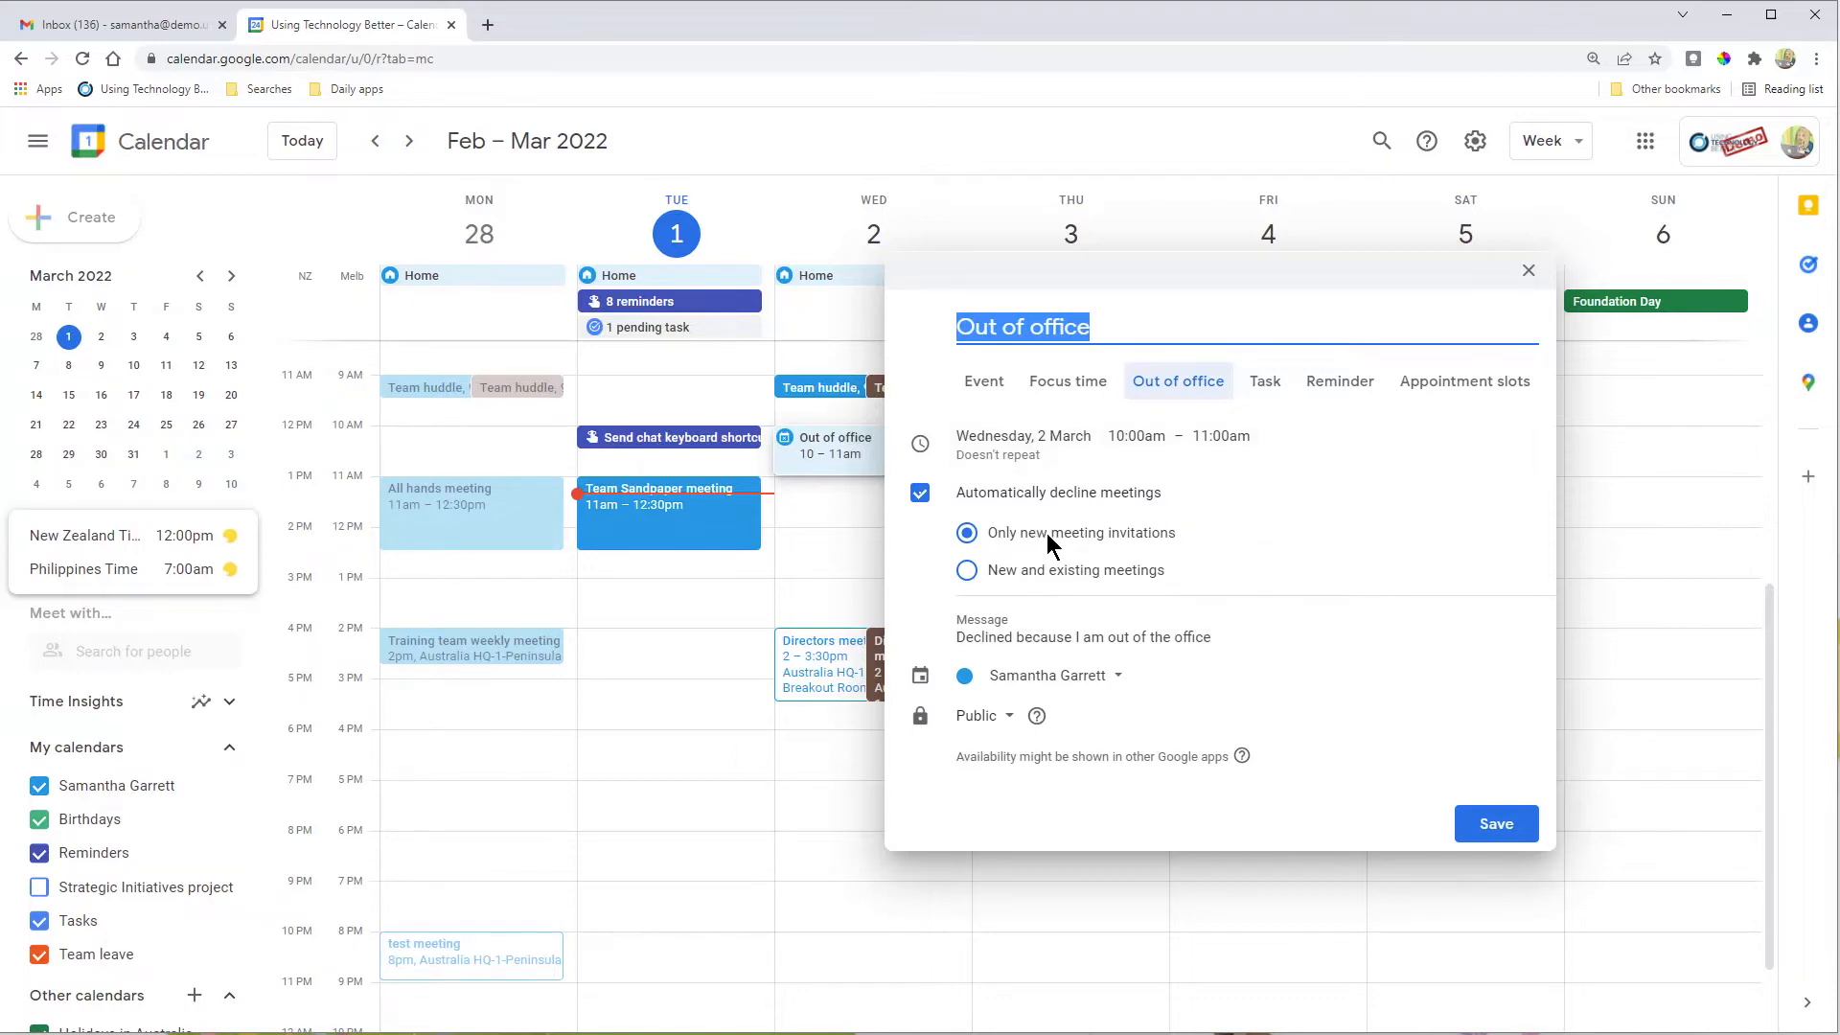
pyautogui.moveTo(1332, 540)
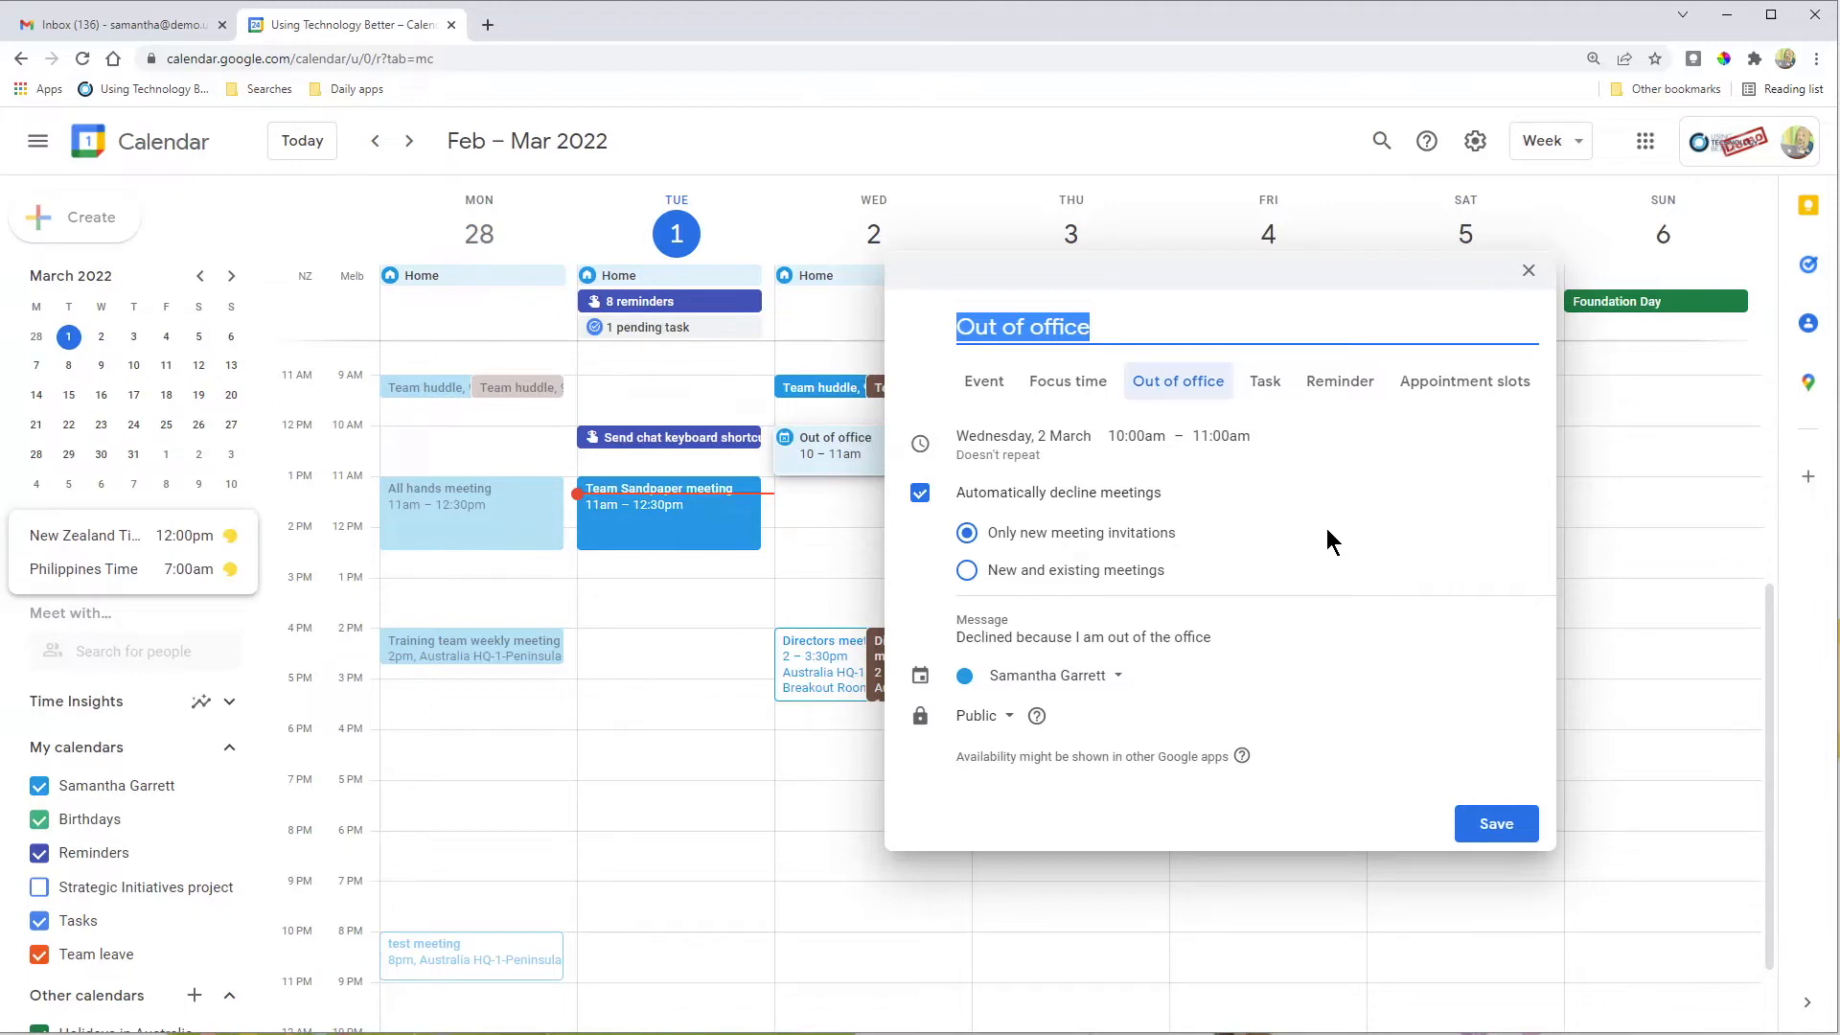
pyautogui.moveTo(1307, 544)
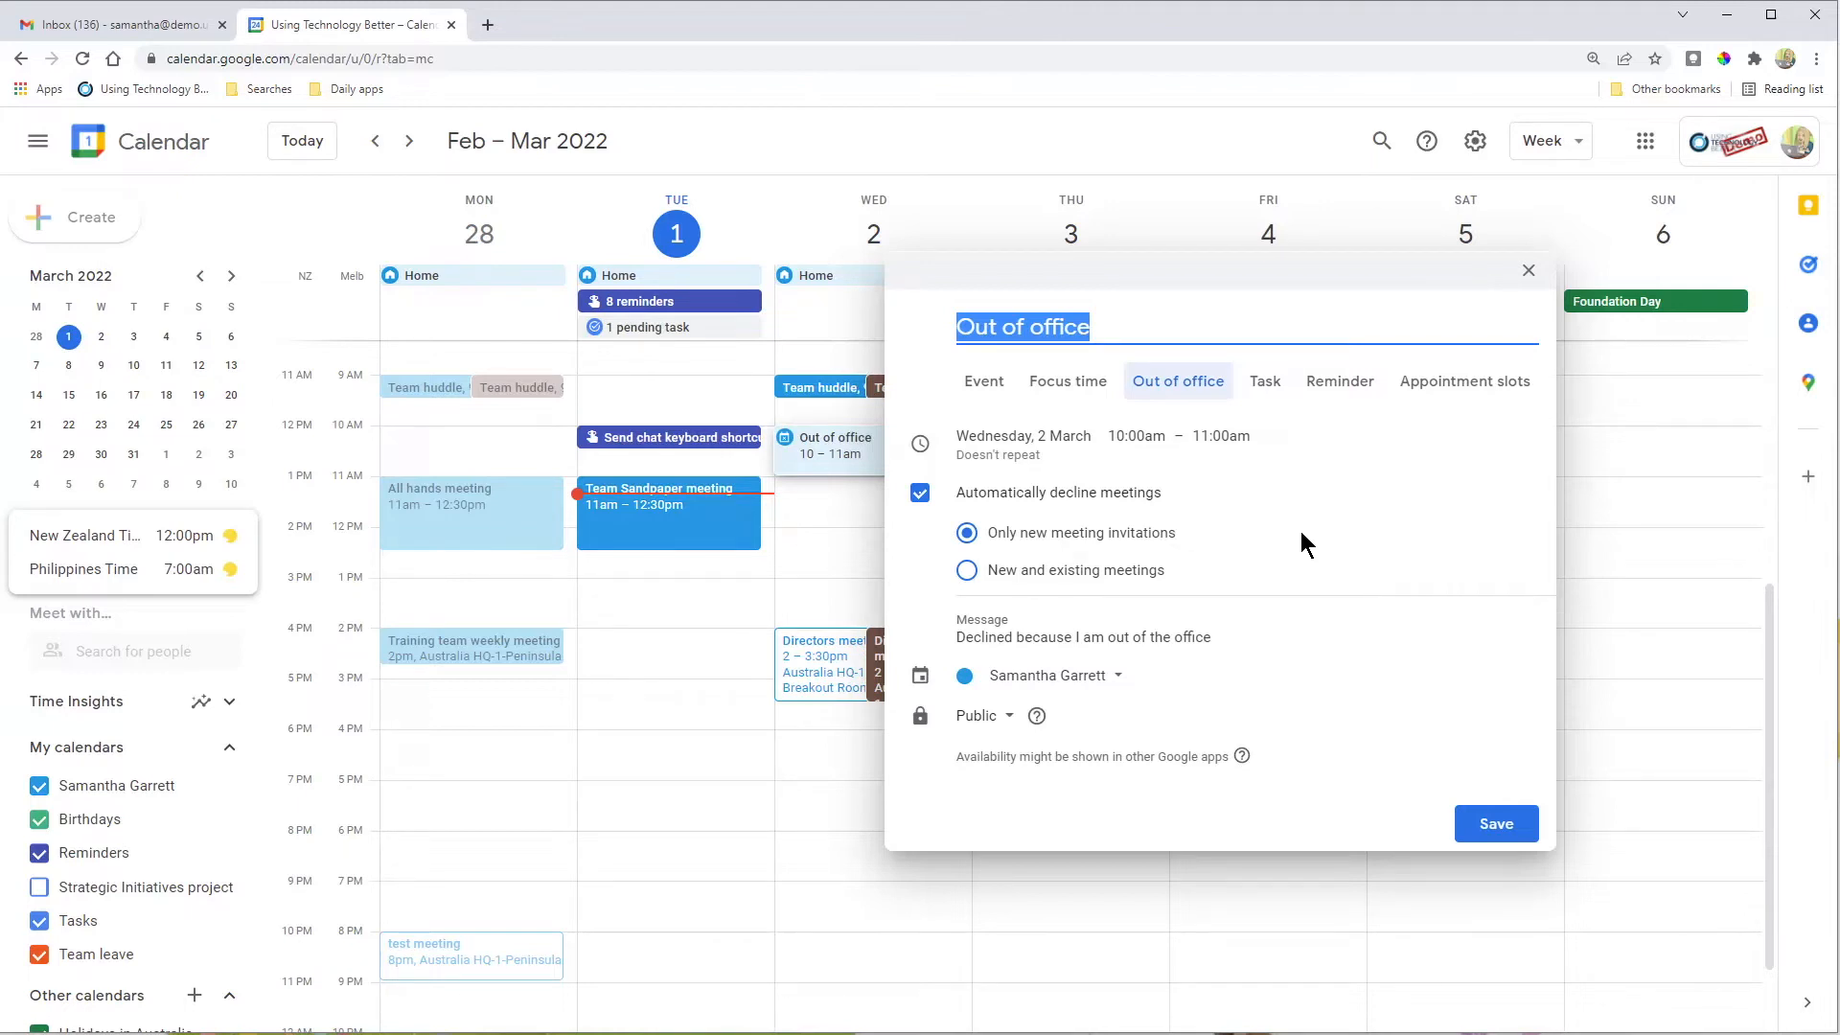
pyautogui.click(1014, 636)
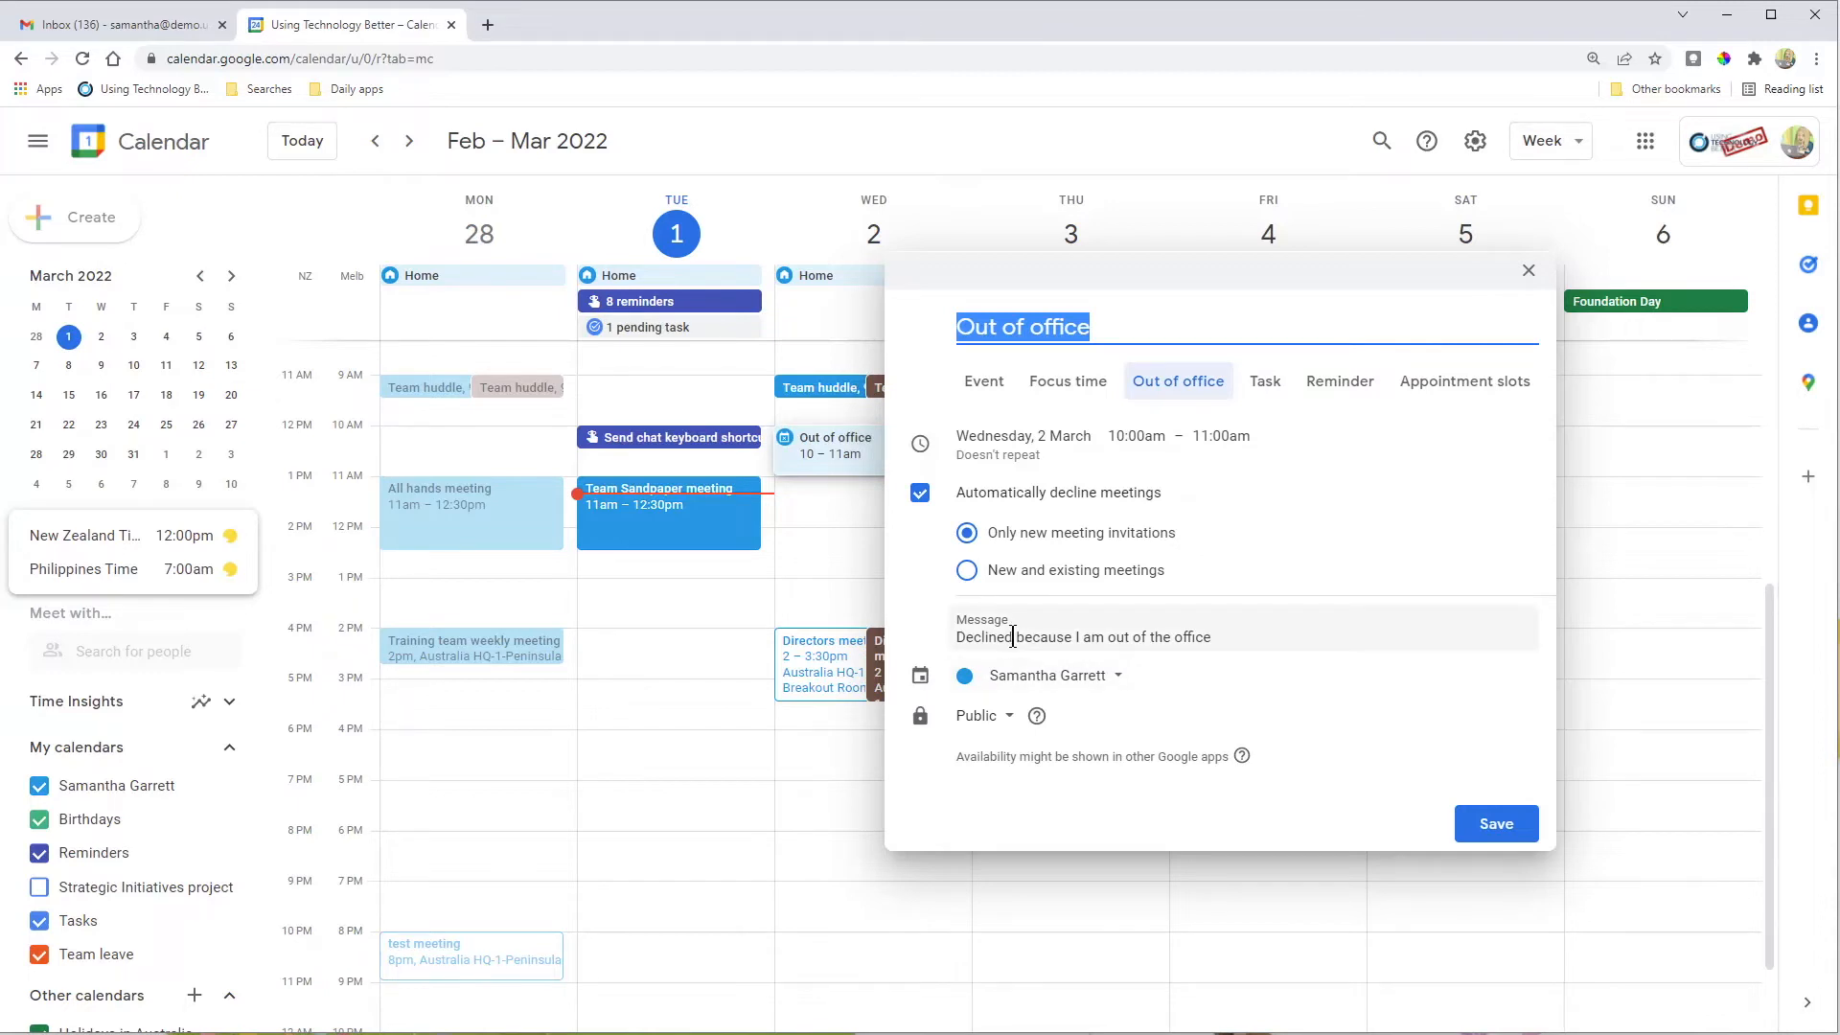
pyautogui.click(1297, 636)
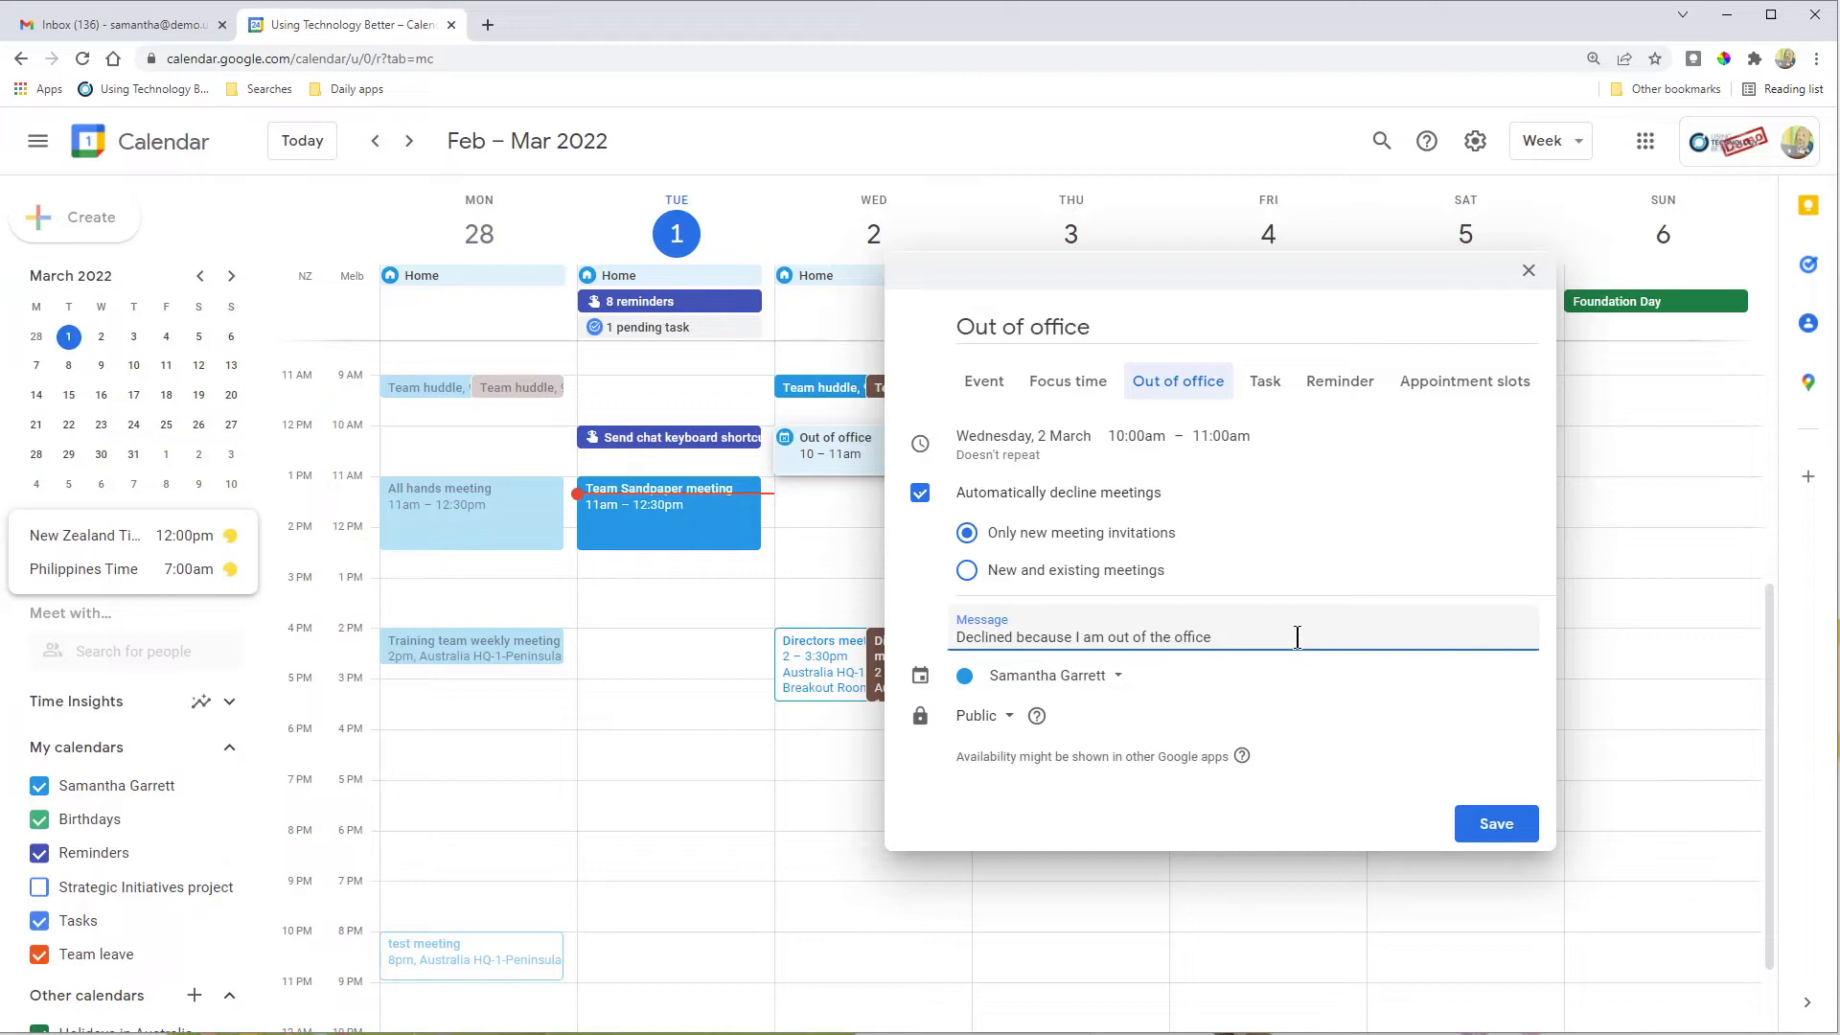
pyautogui.click(1012, 636)
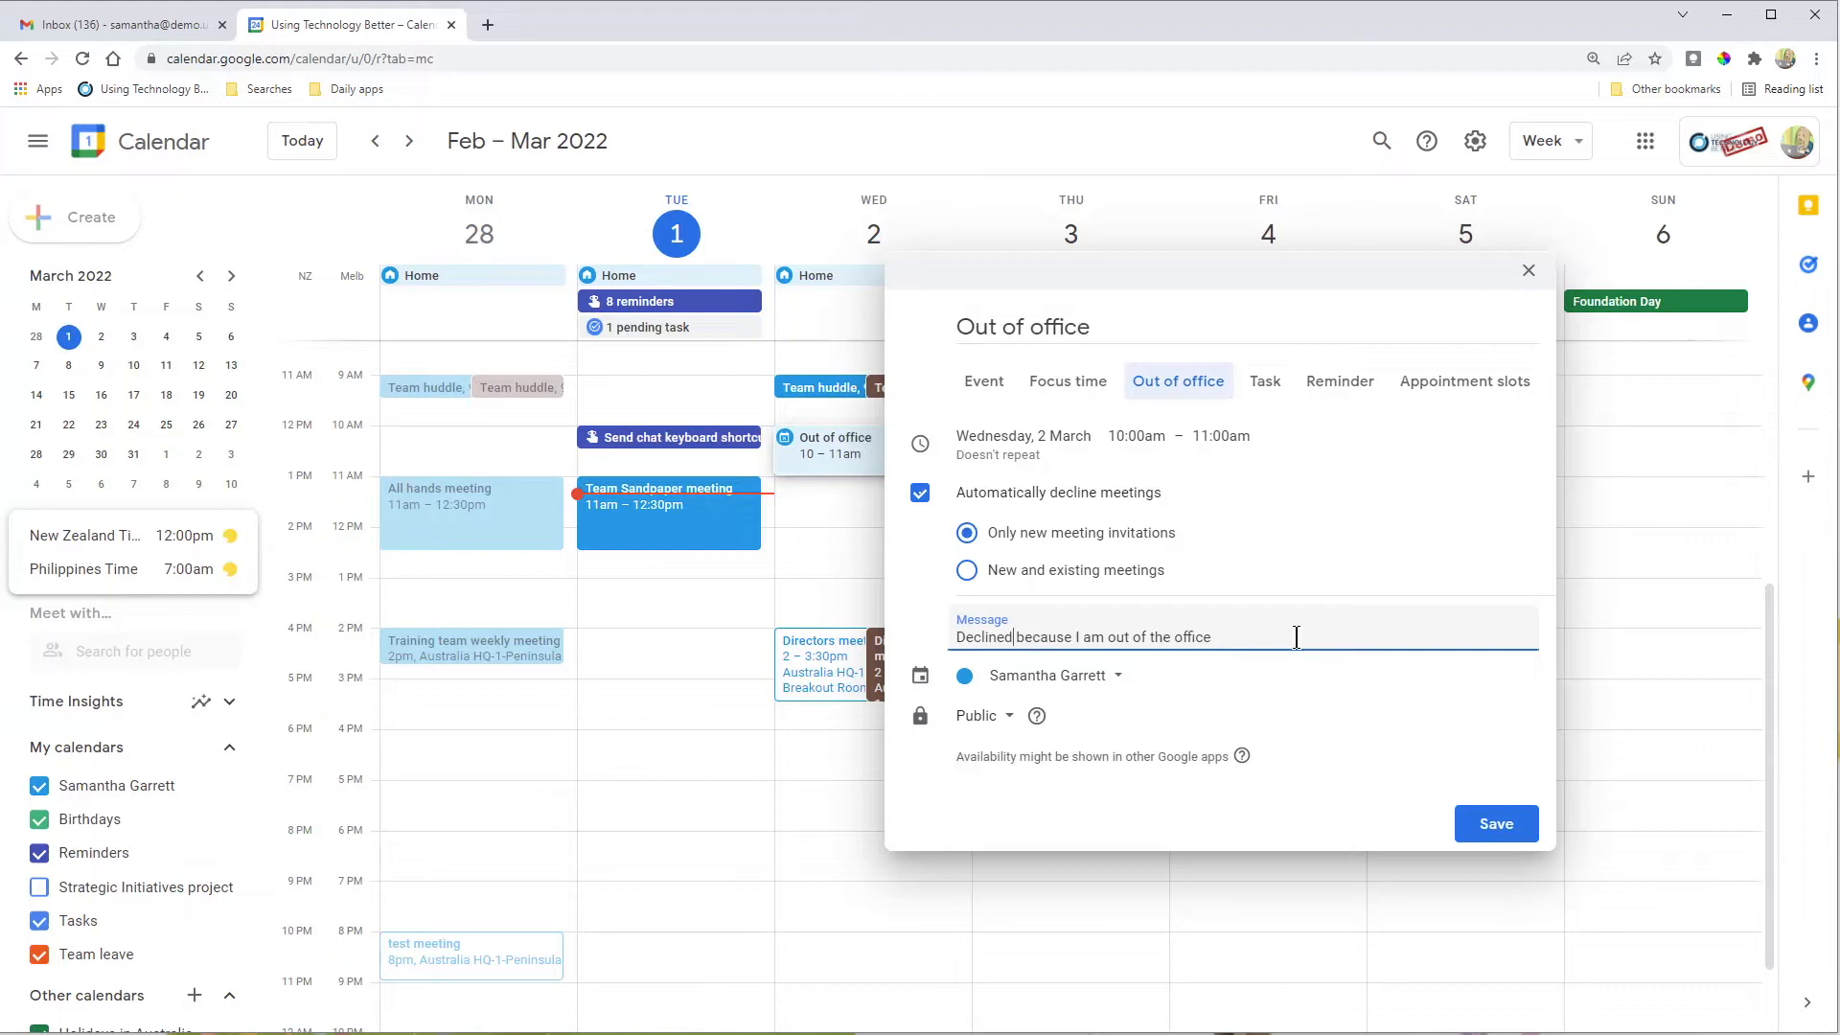
pyautogui.moveTo(1100, 712)
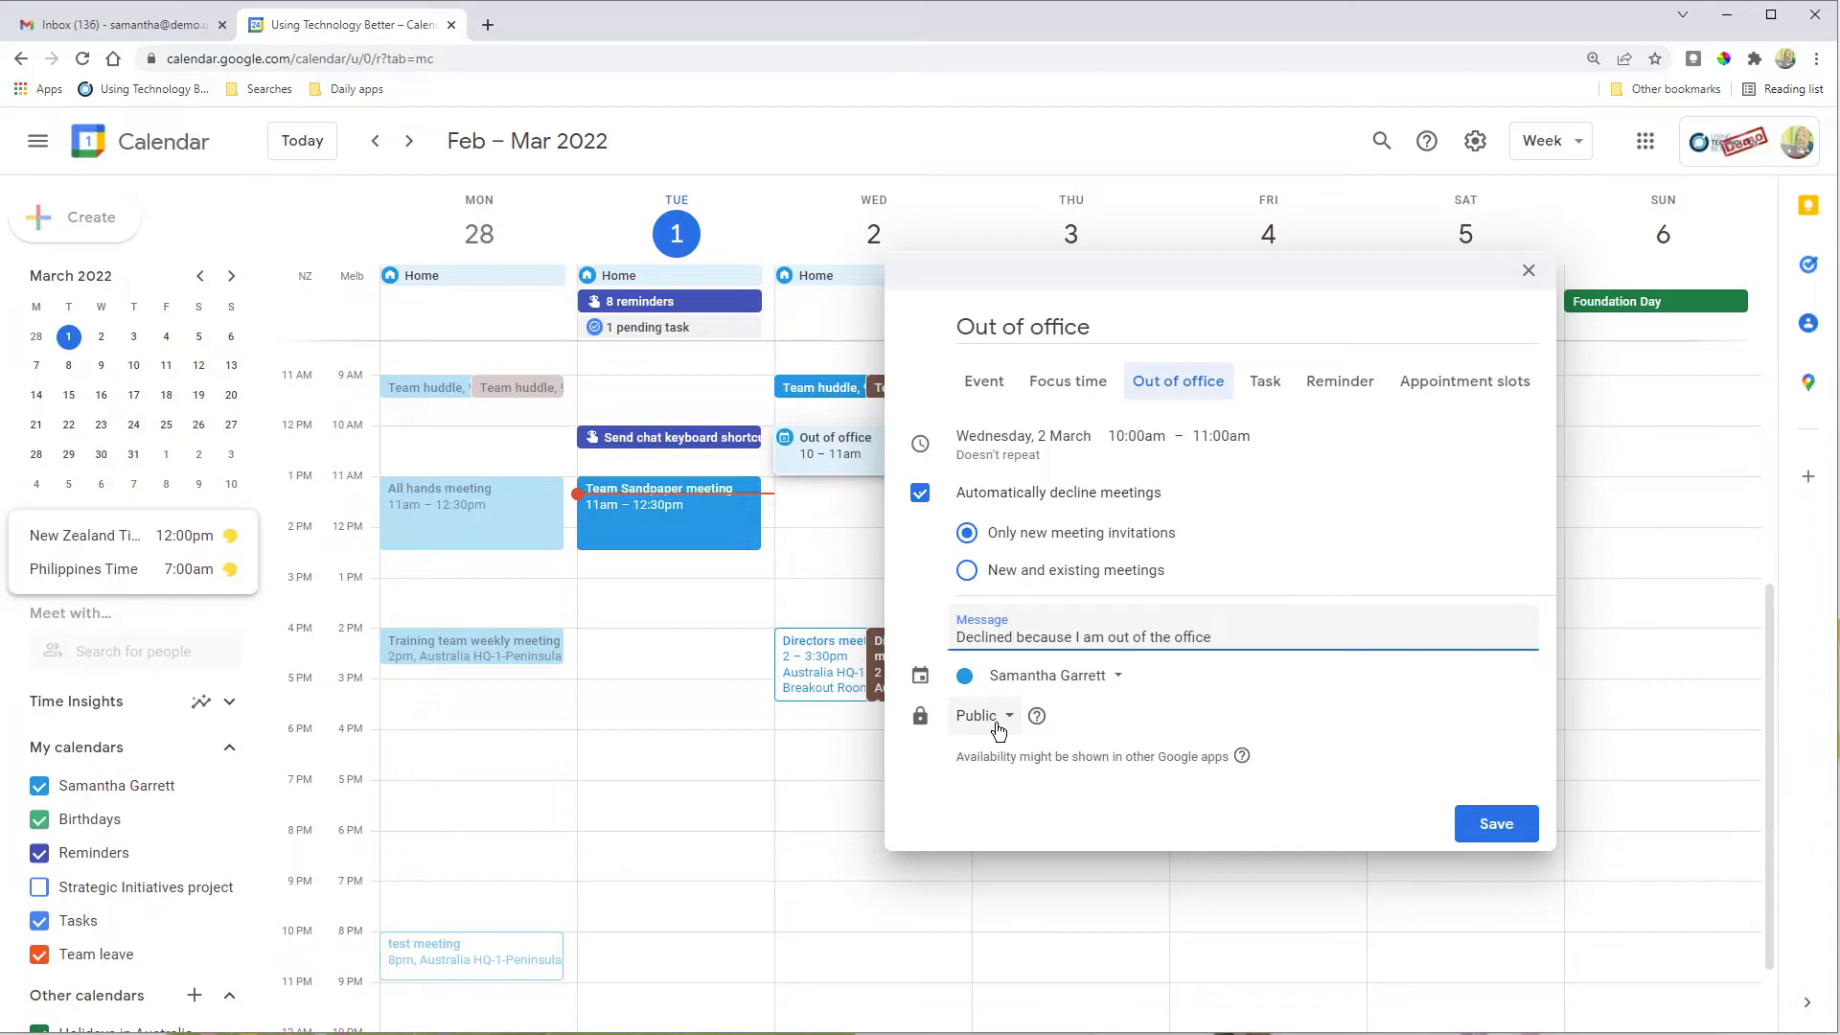
pyautogui.click(981, 717)
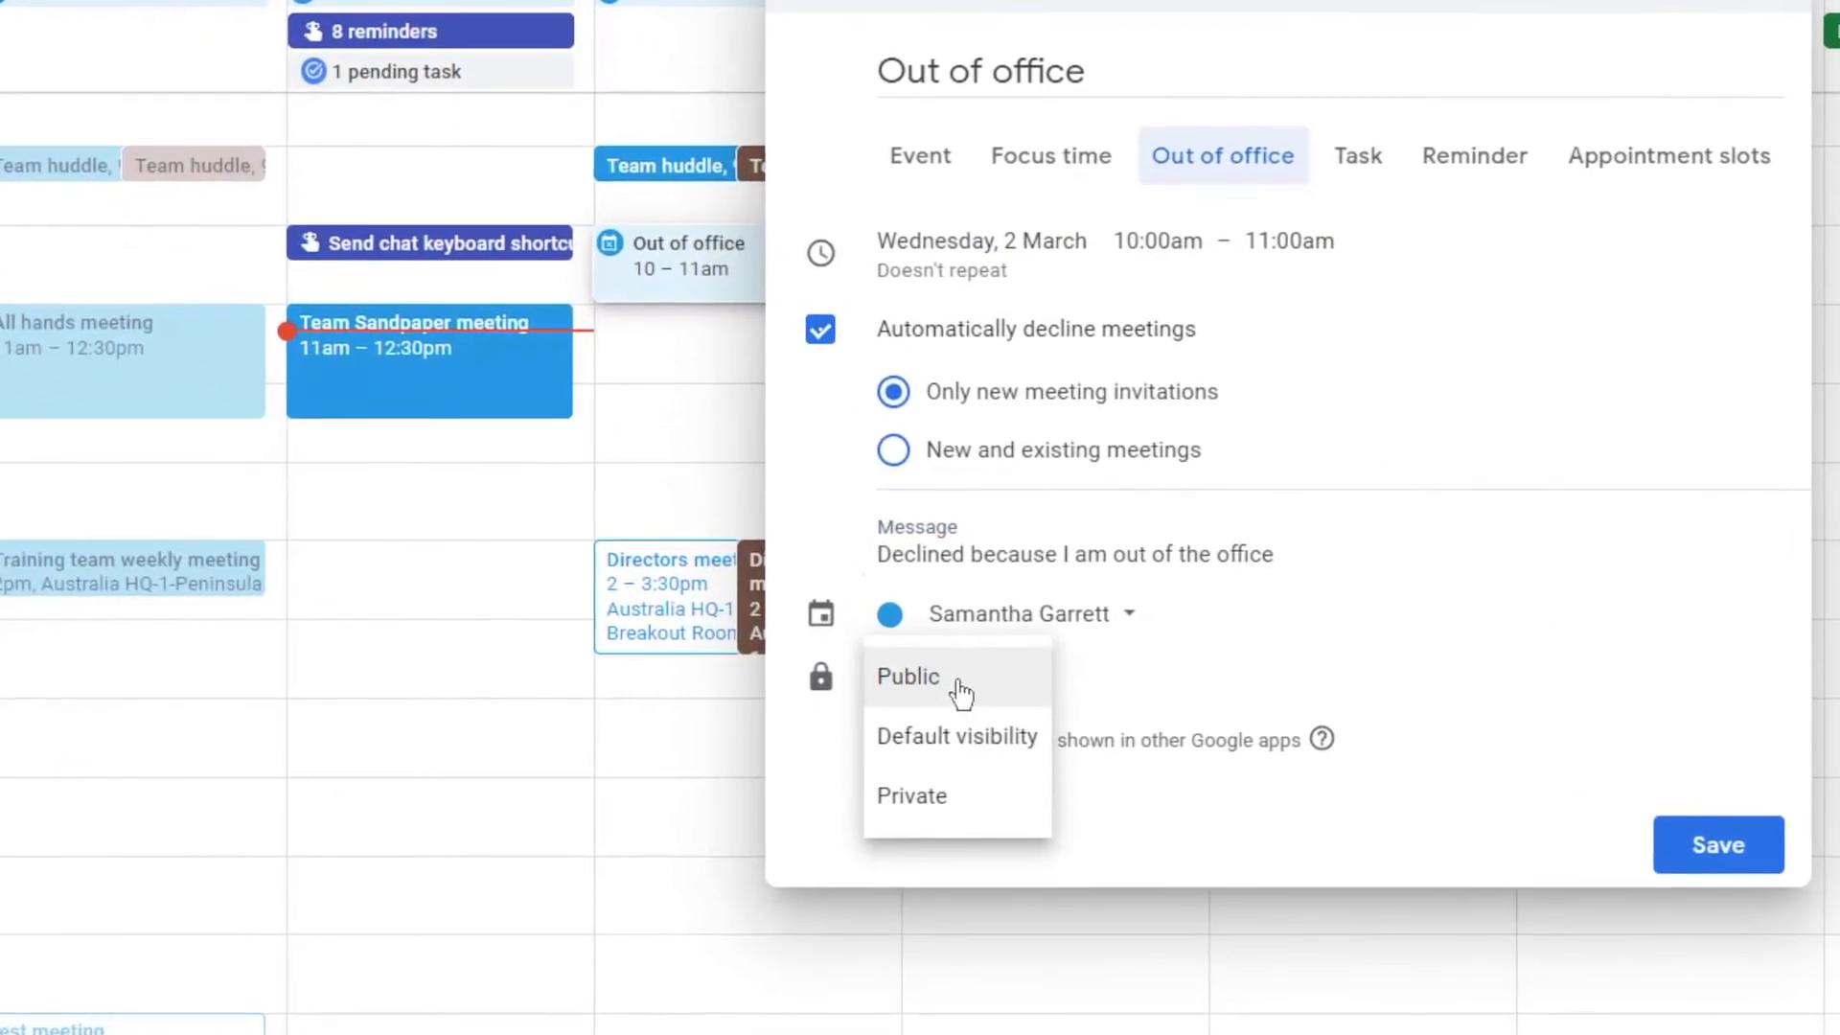
pyautogui.moveTo(985, 684)
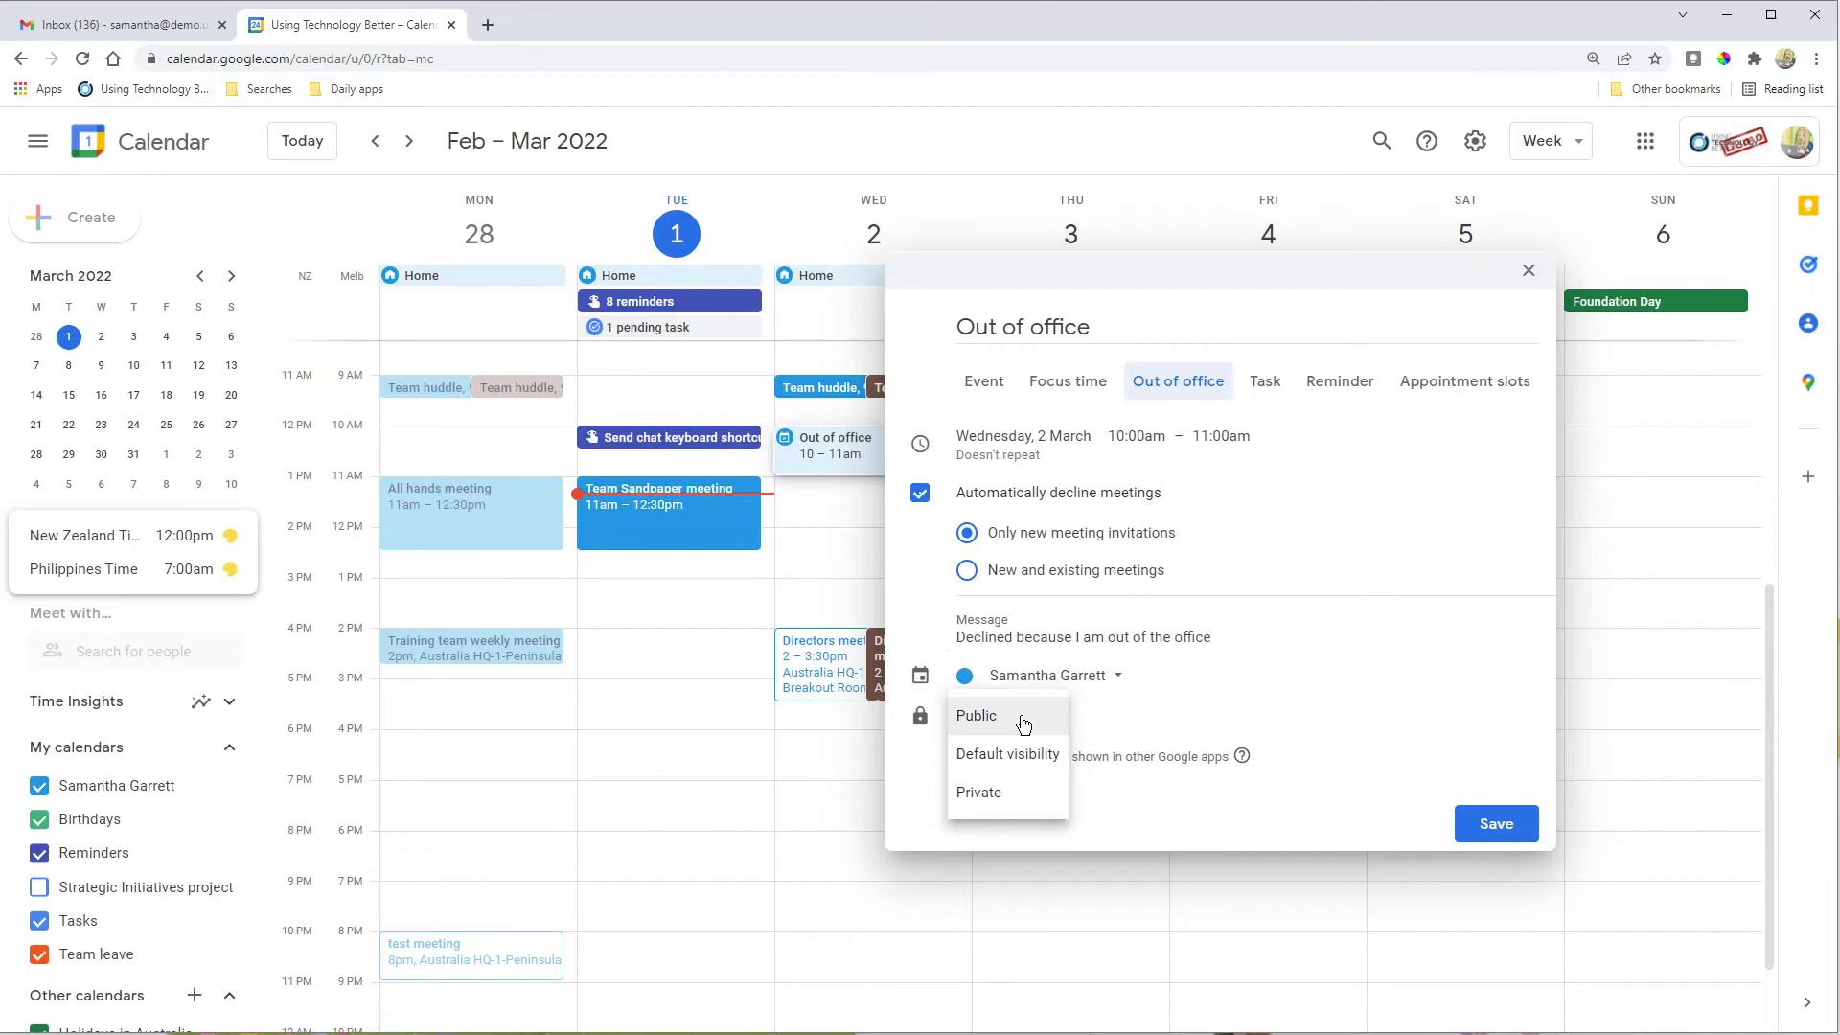
pyautogui.moveTo(1029, 769)
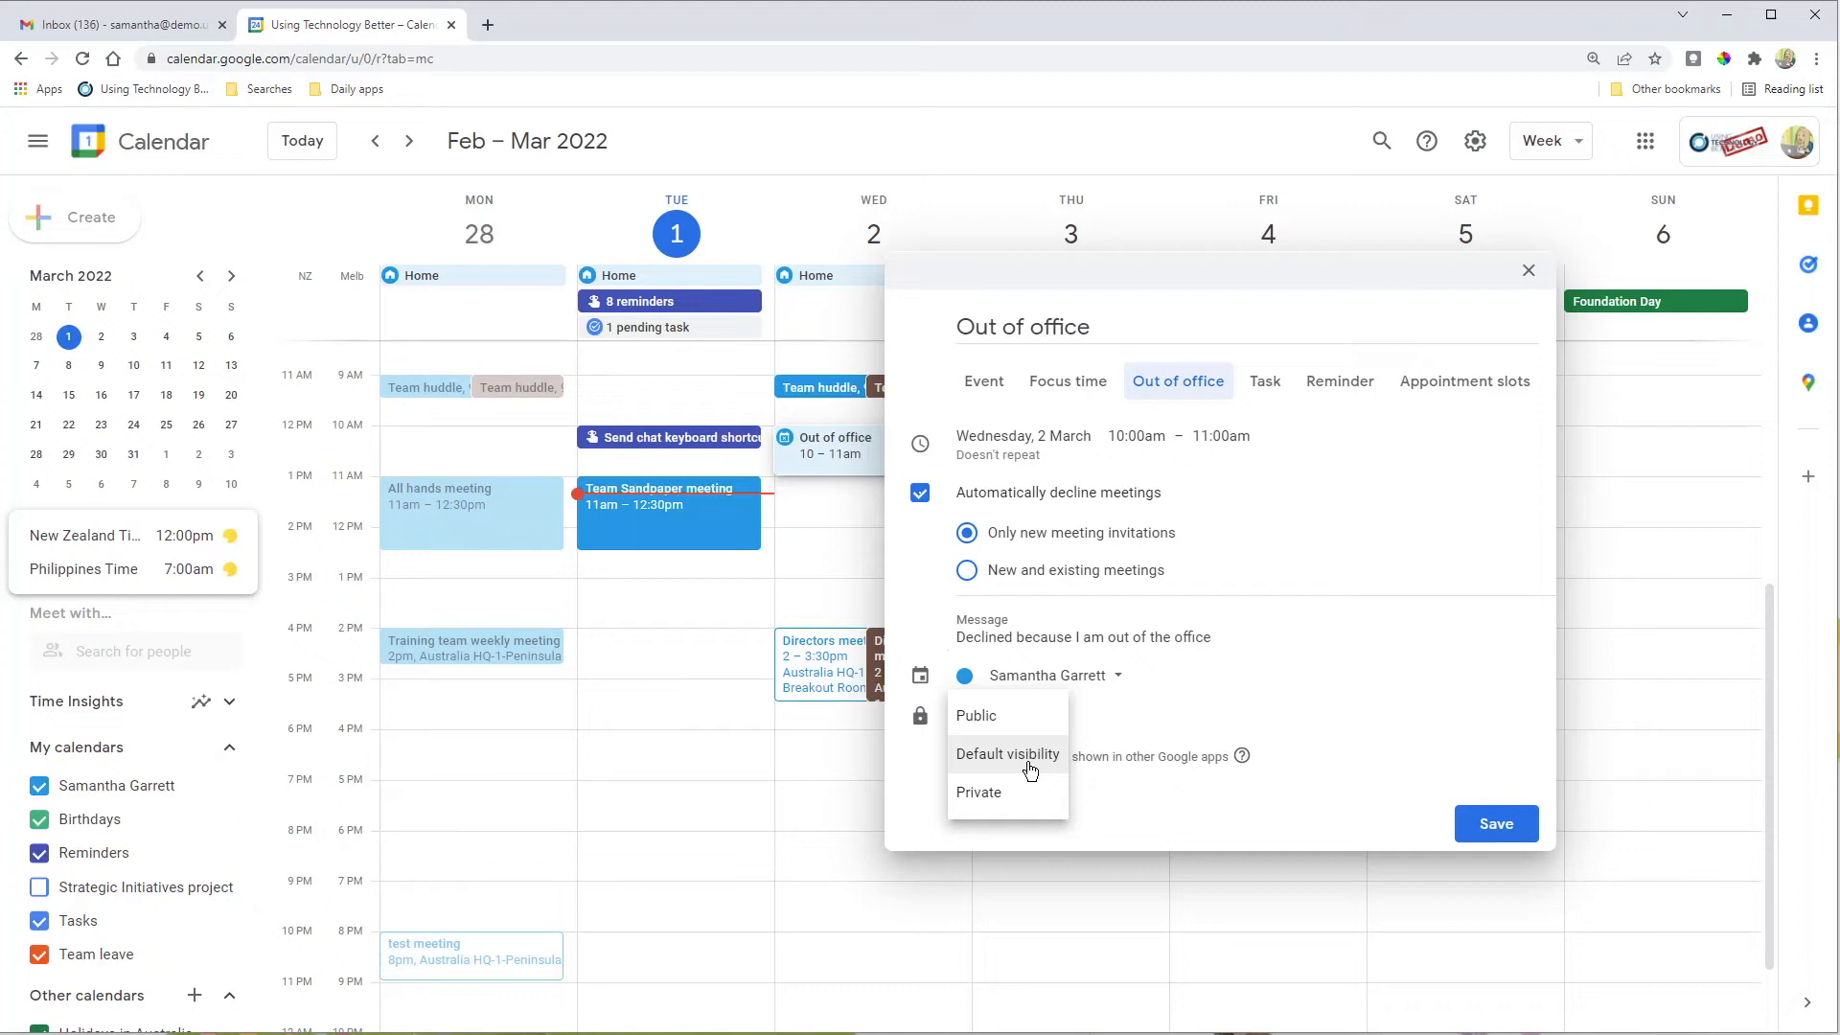
pyautogui.moveTo(1025, 729)
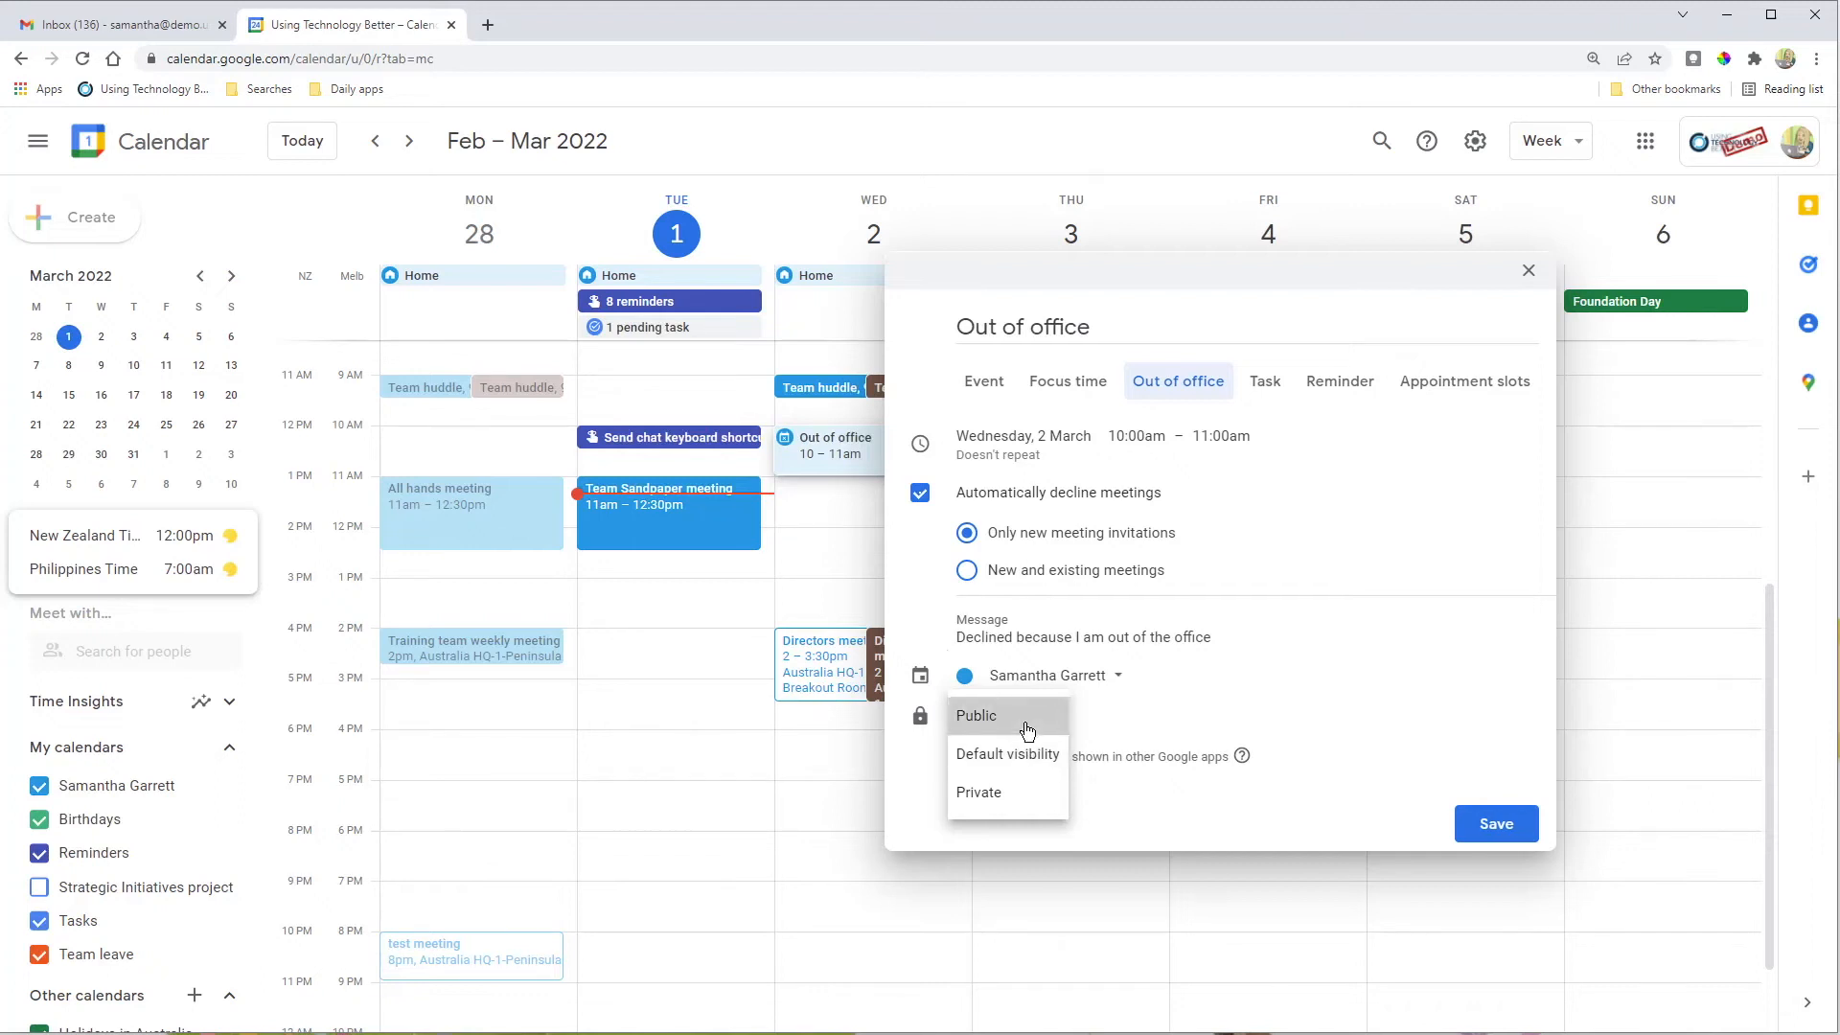
pyautogui.click(976, 715)
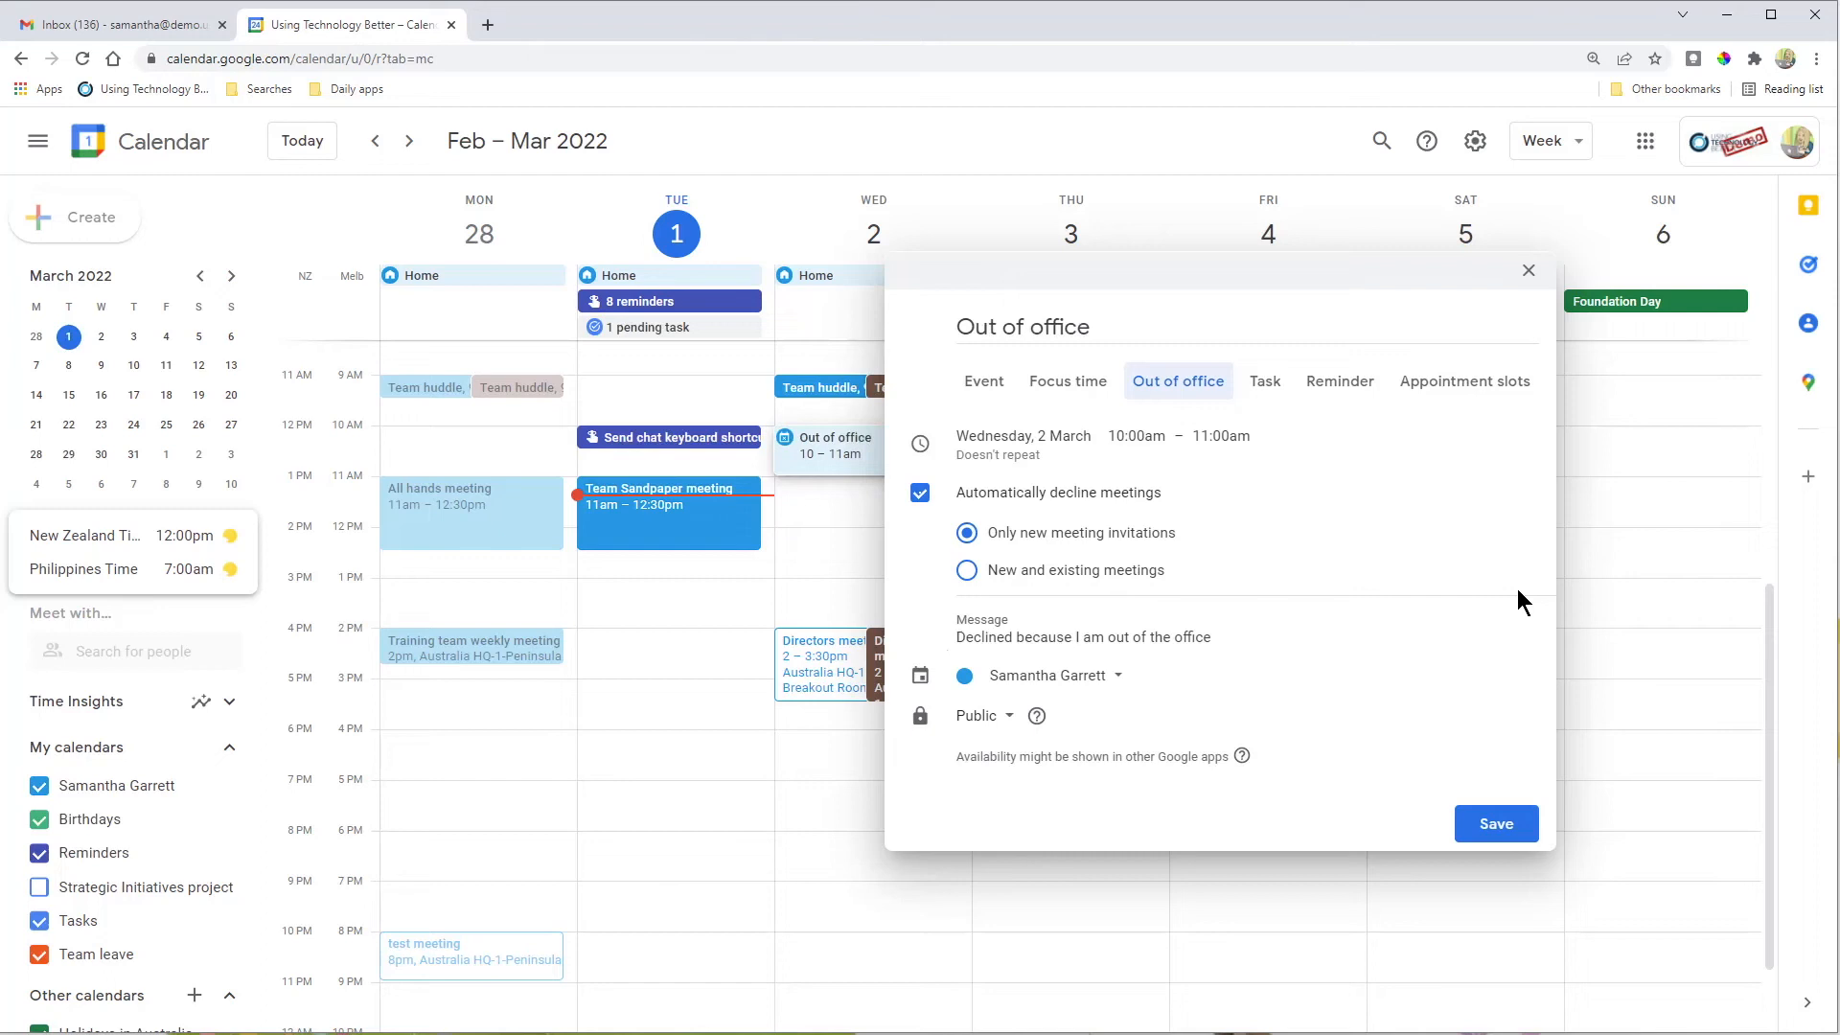
pyautogui.moveTo(1422, 757)
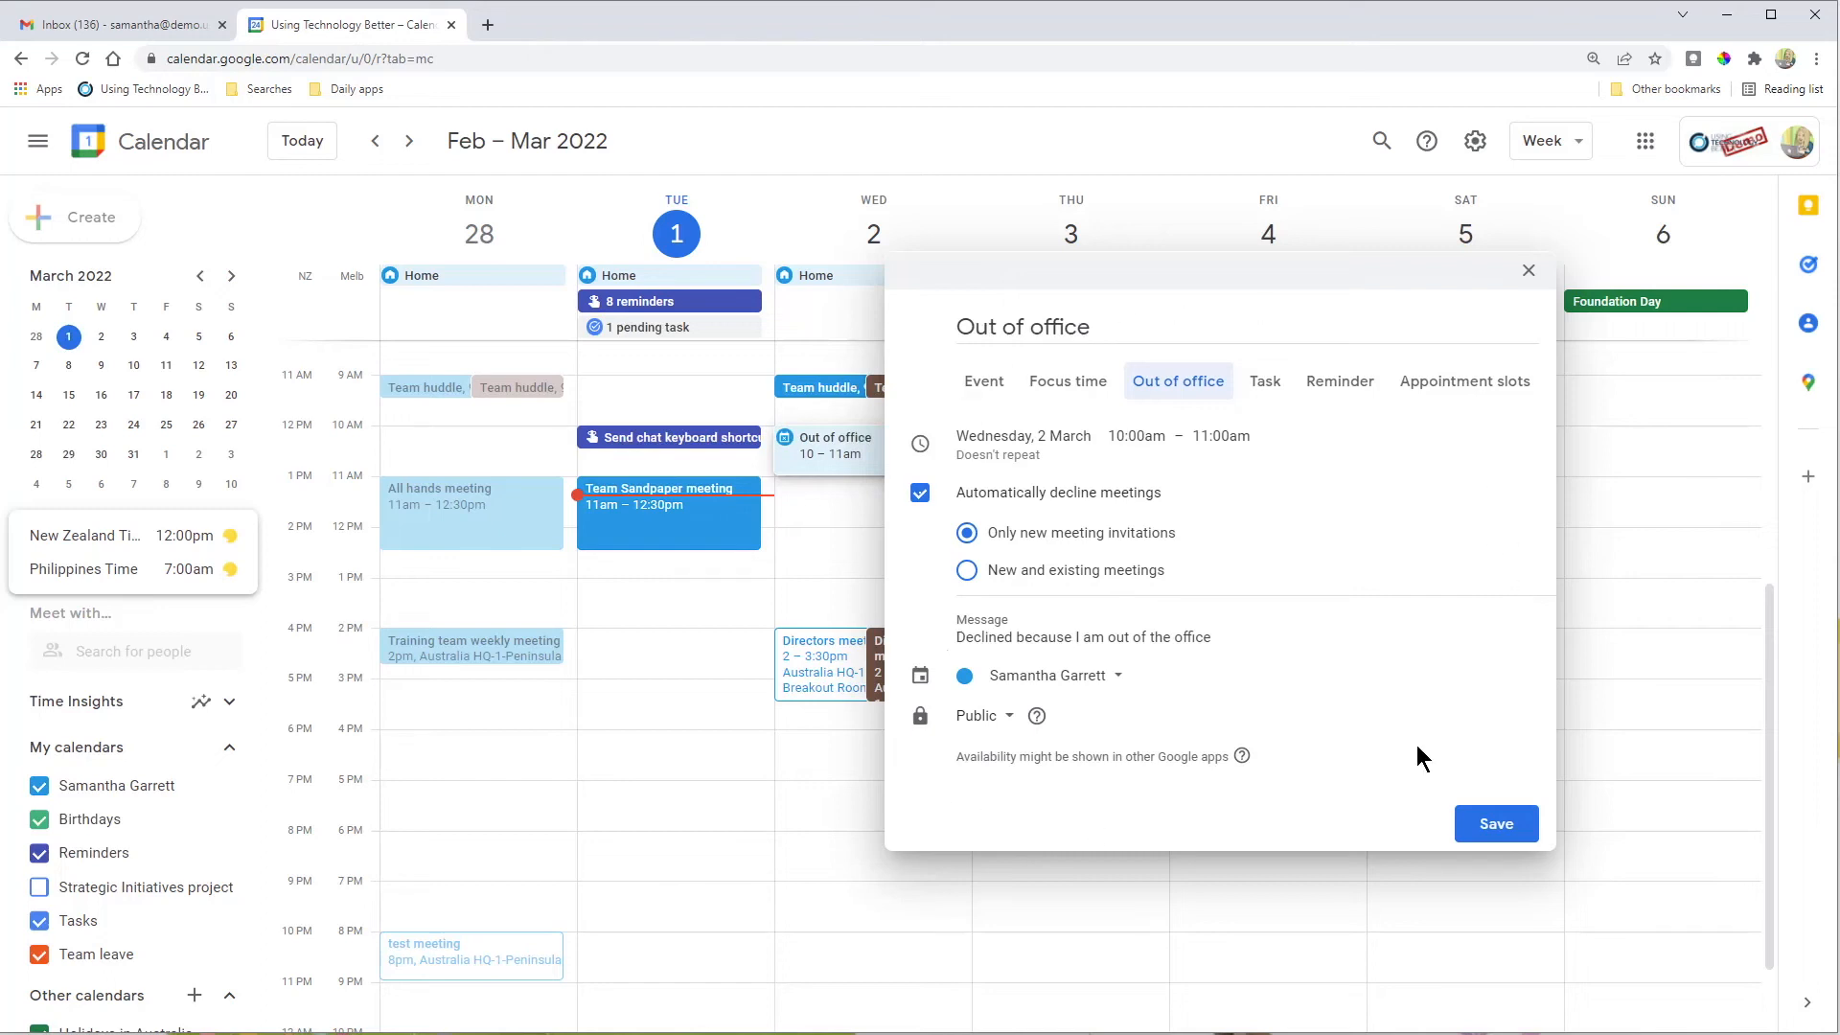
# Save the out-of-office block and confirm 'Save & decline' for new meetings
pyautogui.click(1495, 824)
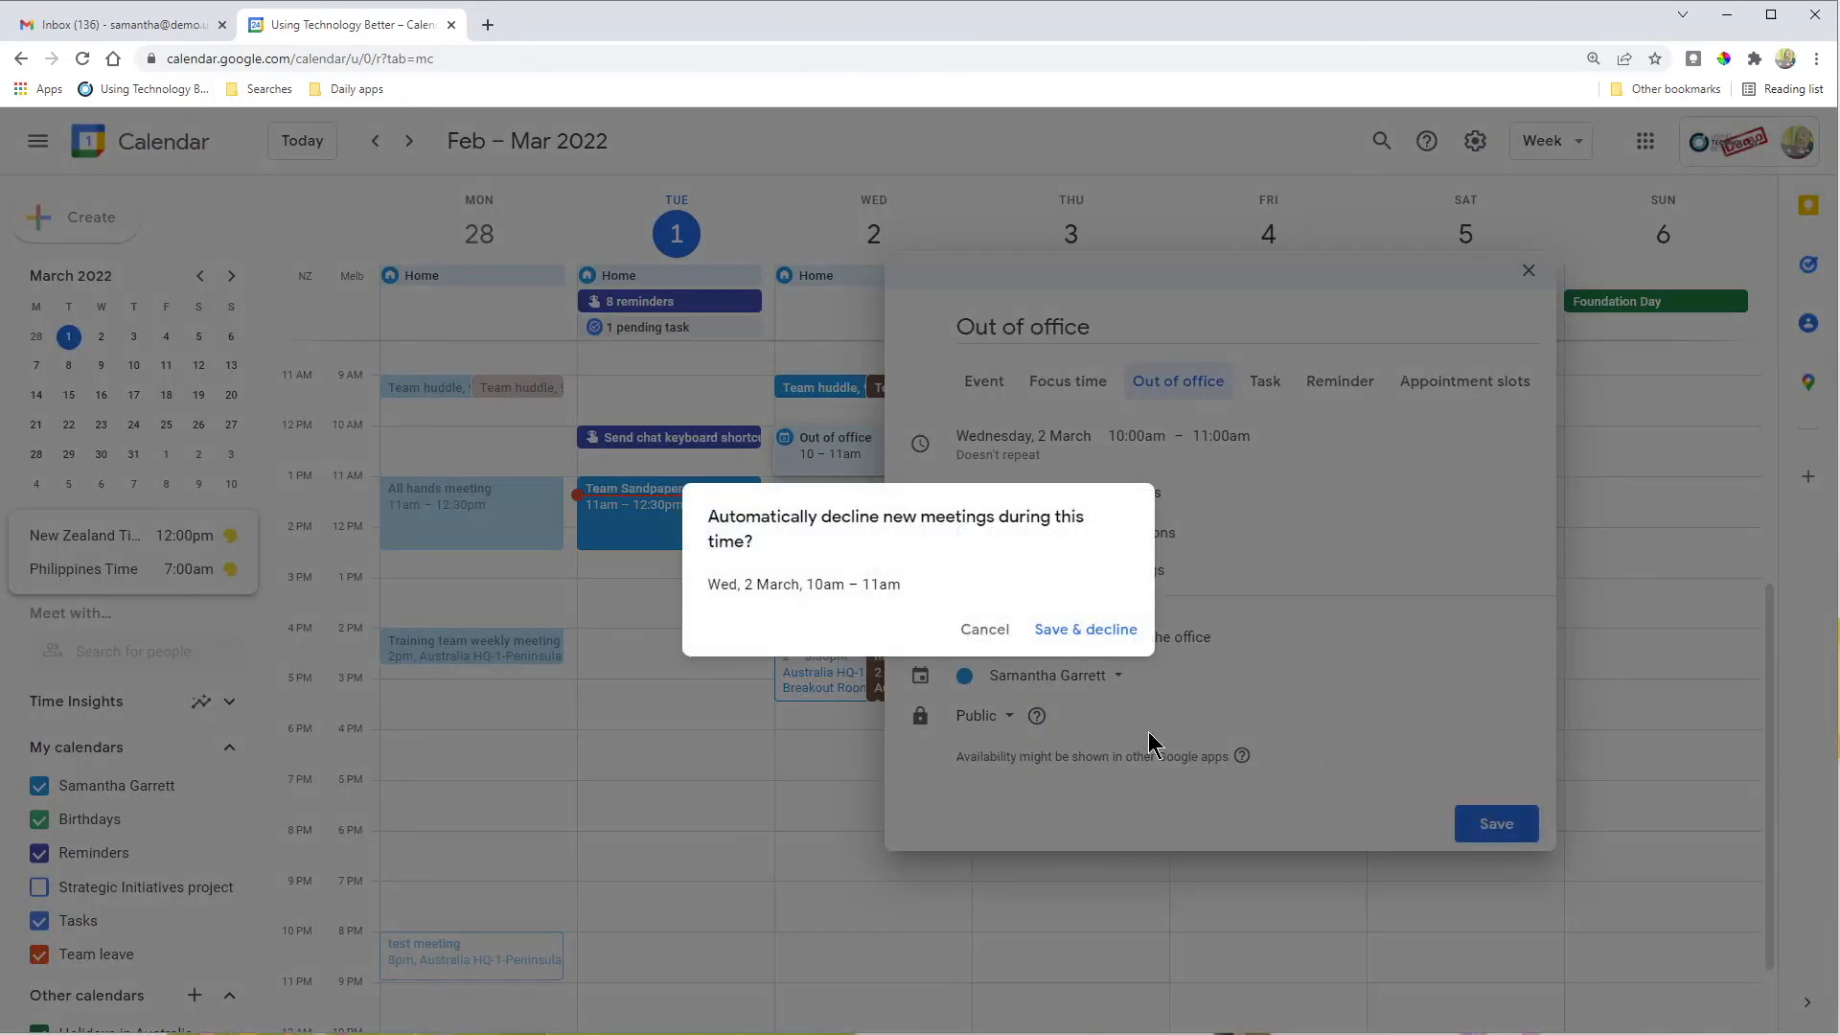
pyautogui.moveTo(1049, 423)
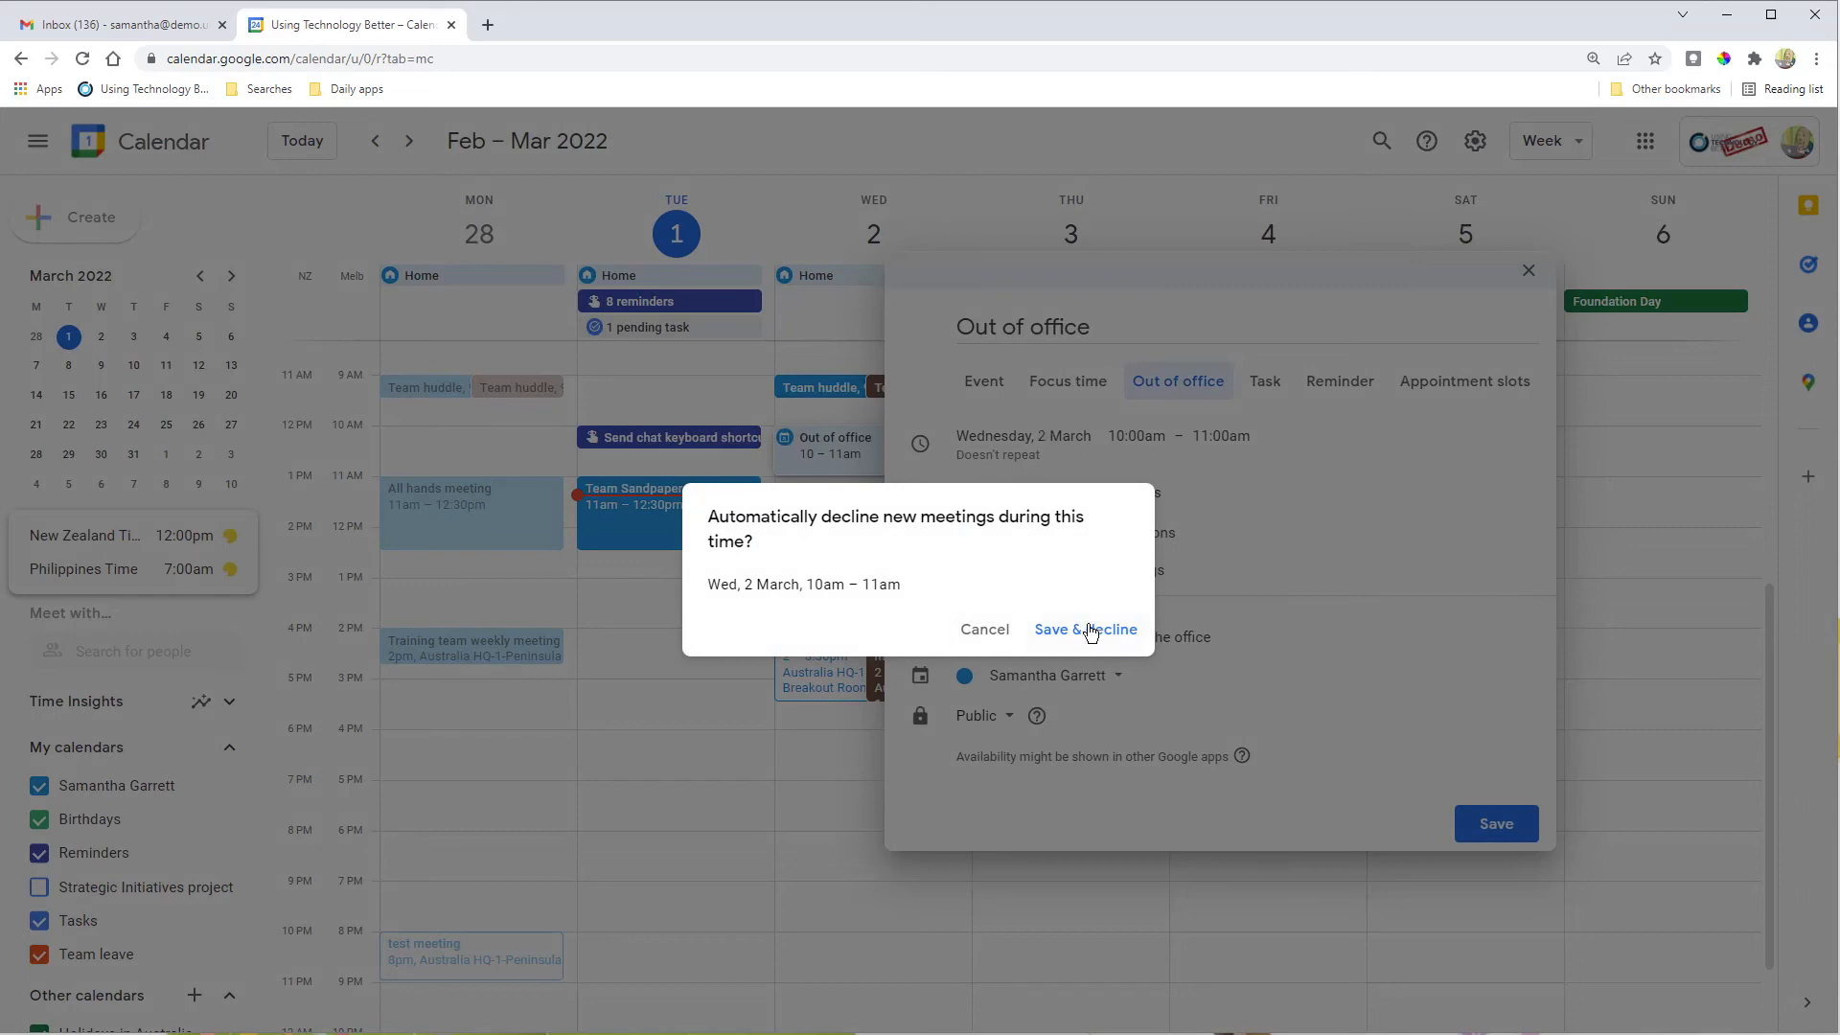
pyautogui.click(1085, 629)
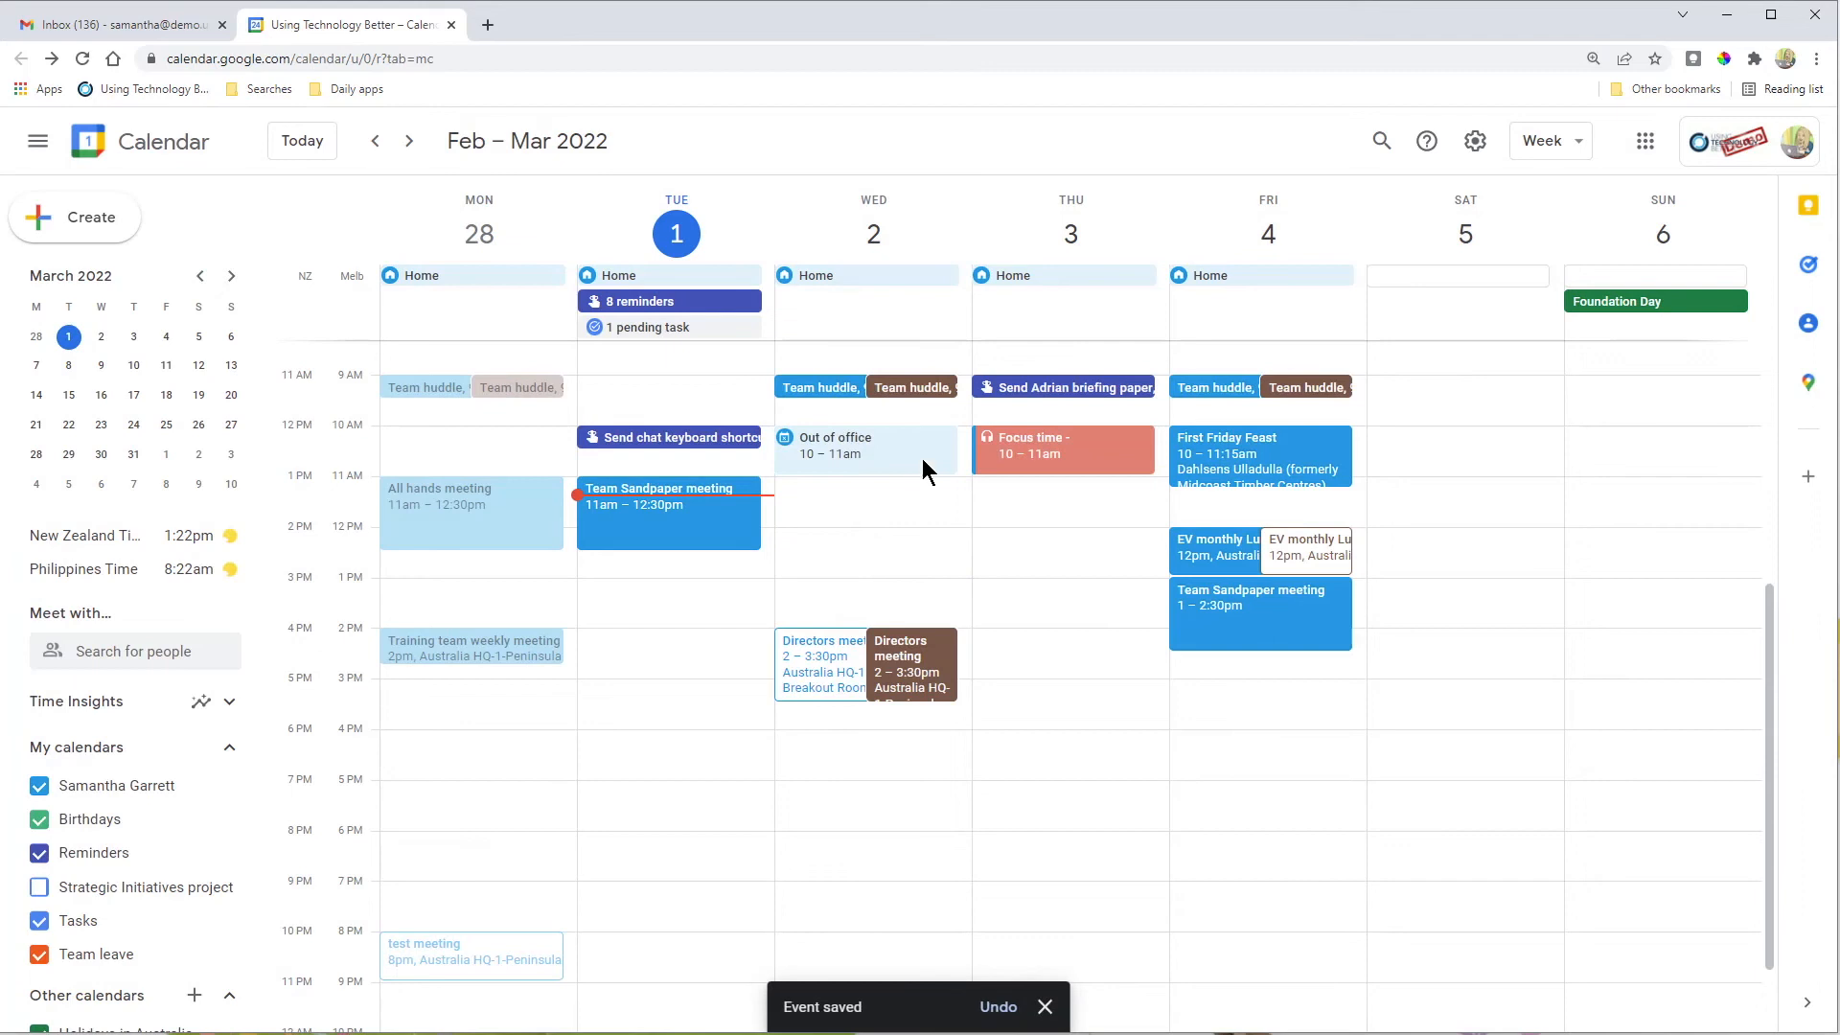
pyautogui.moveTo(964, 586)
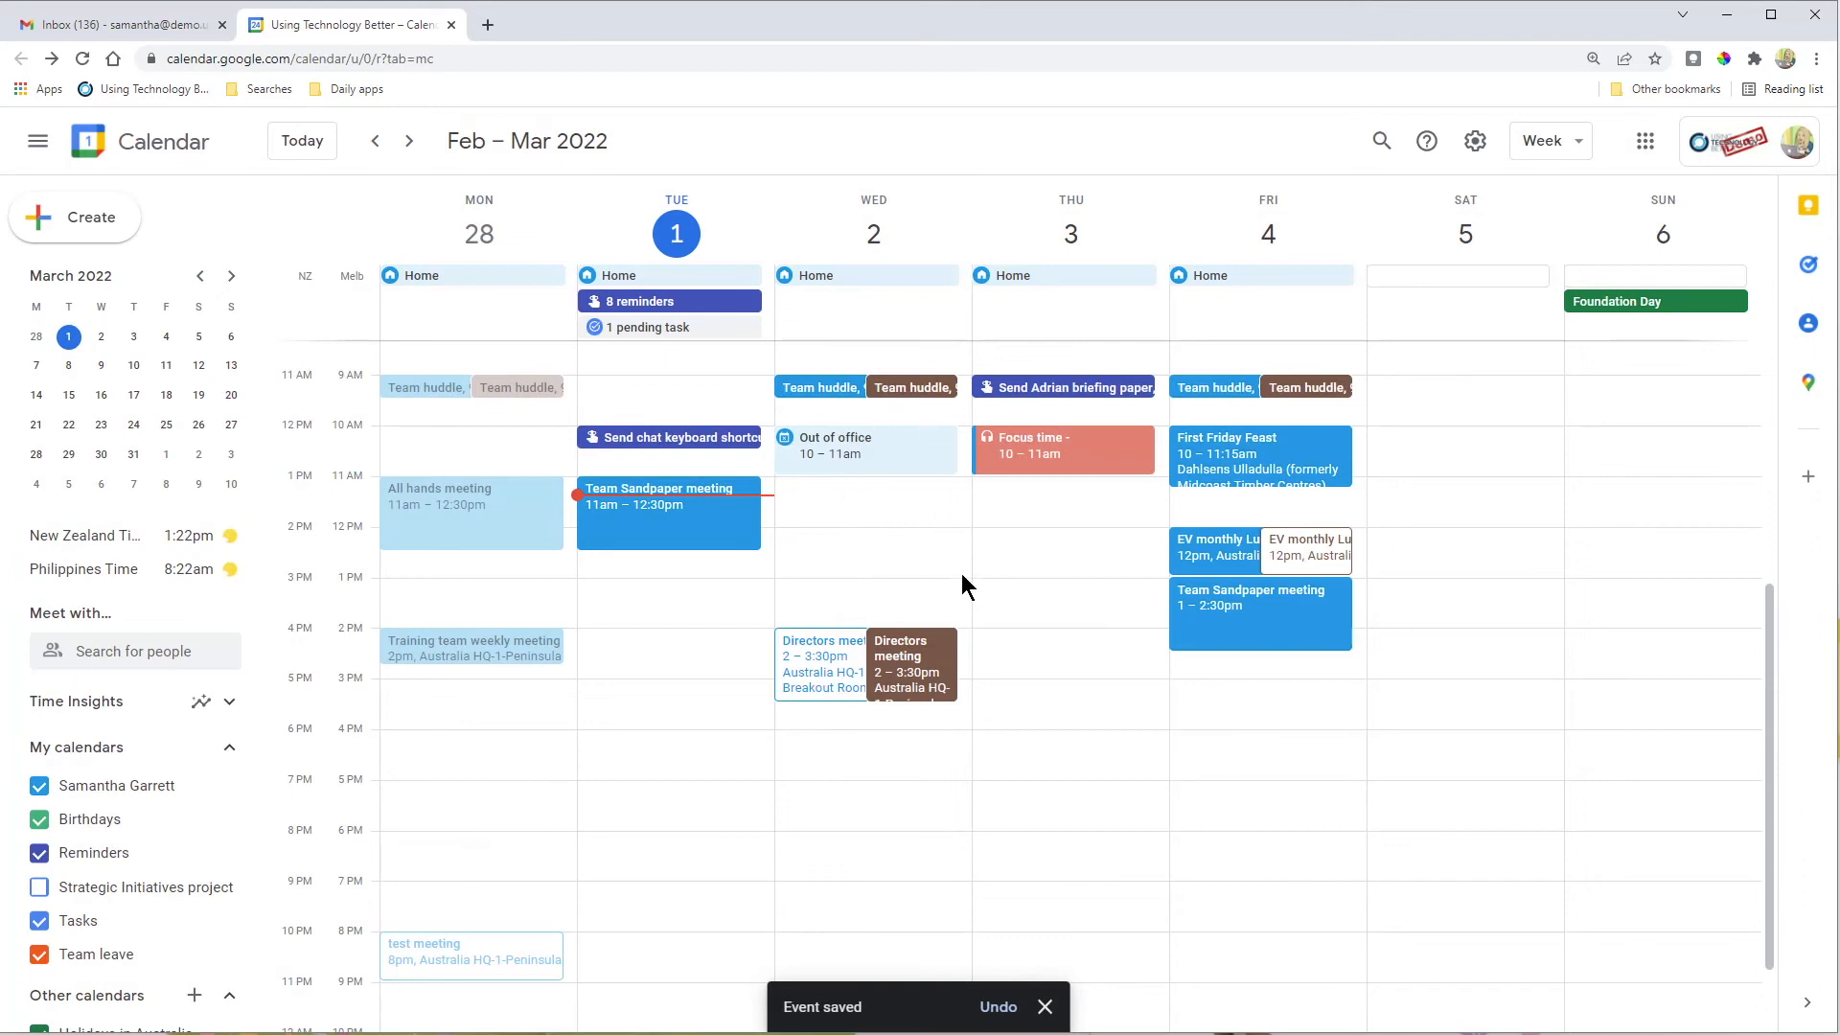